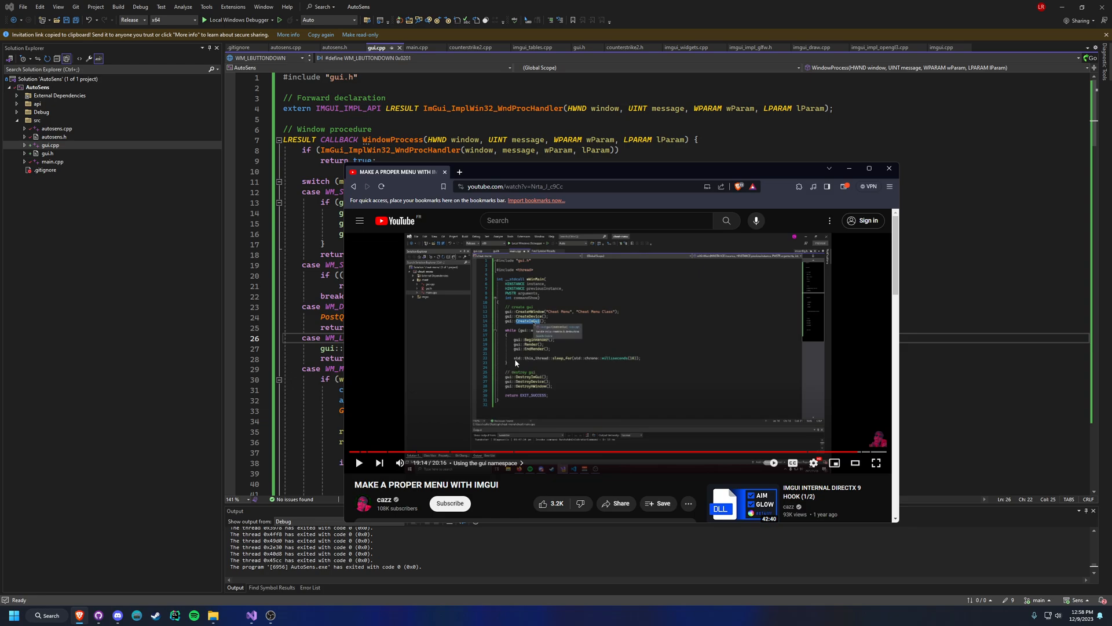
mouse_move(602, 365)
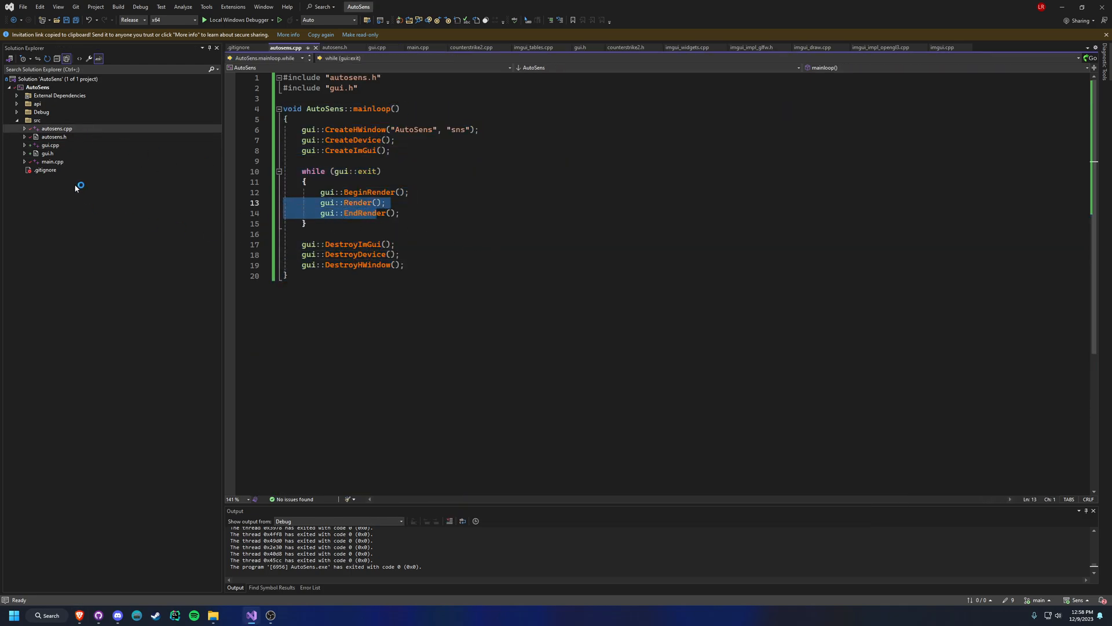
Jump to the CreateDevice definition and inspect the windowed-mode, depth-buffer and presentation-interval parameters.
left_click(377, 47)
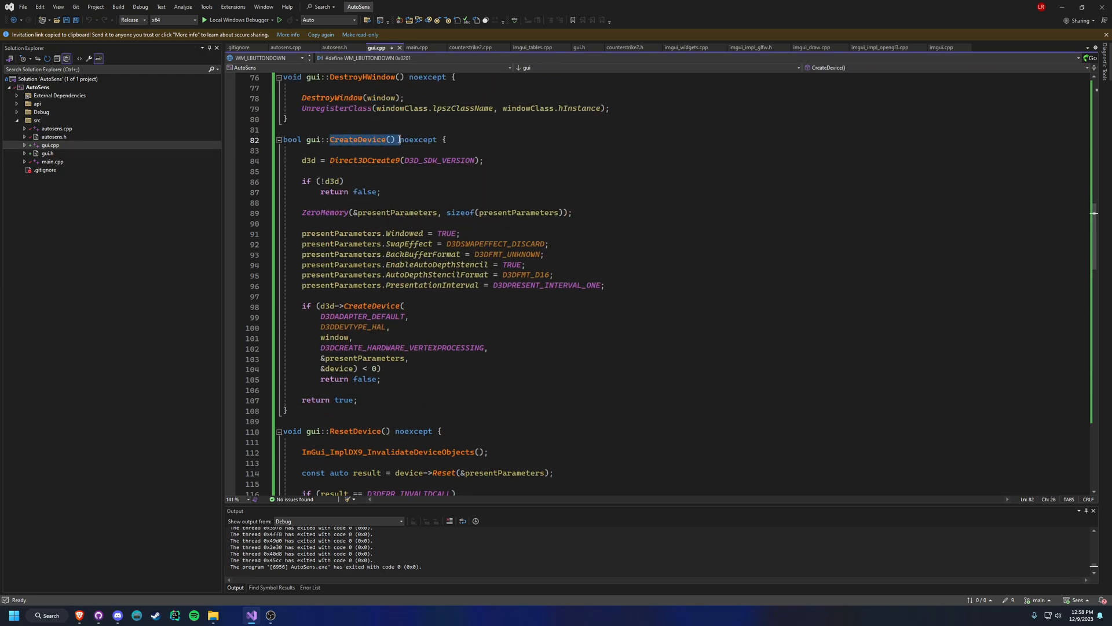
left_click(382, 191)
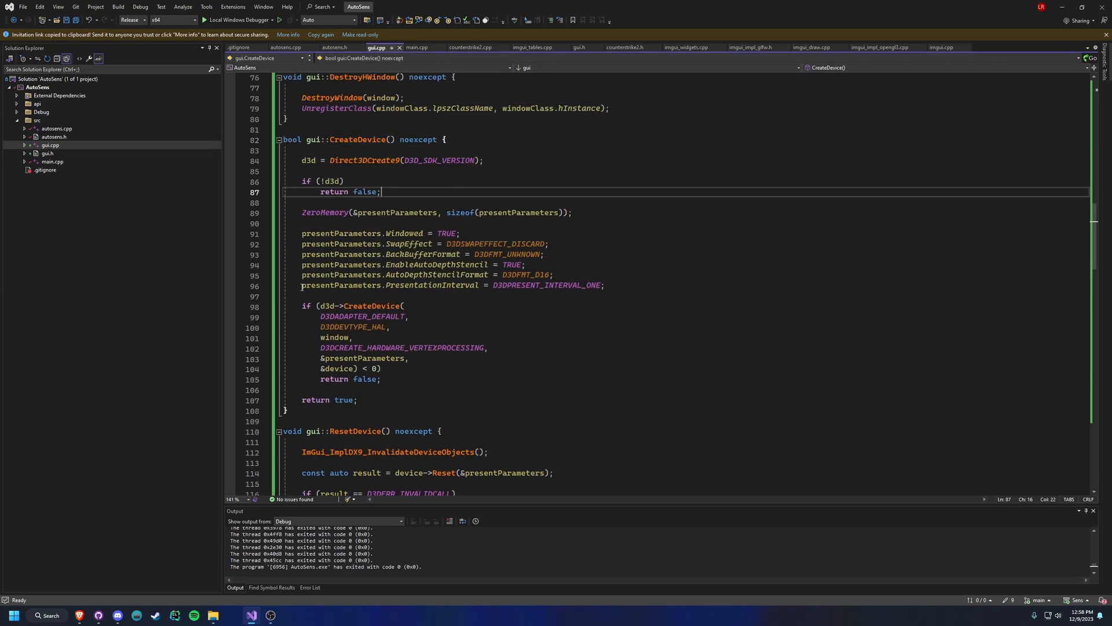
double_click(432, 285)
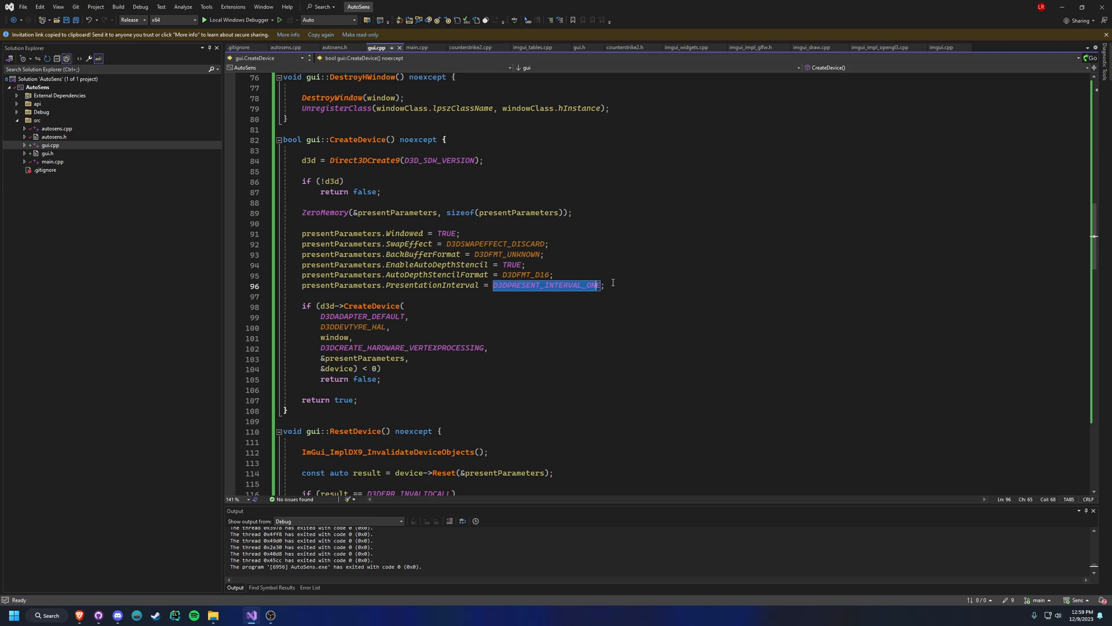
left_click(635, 302)
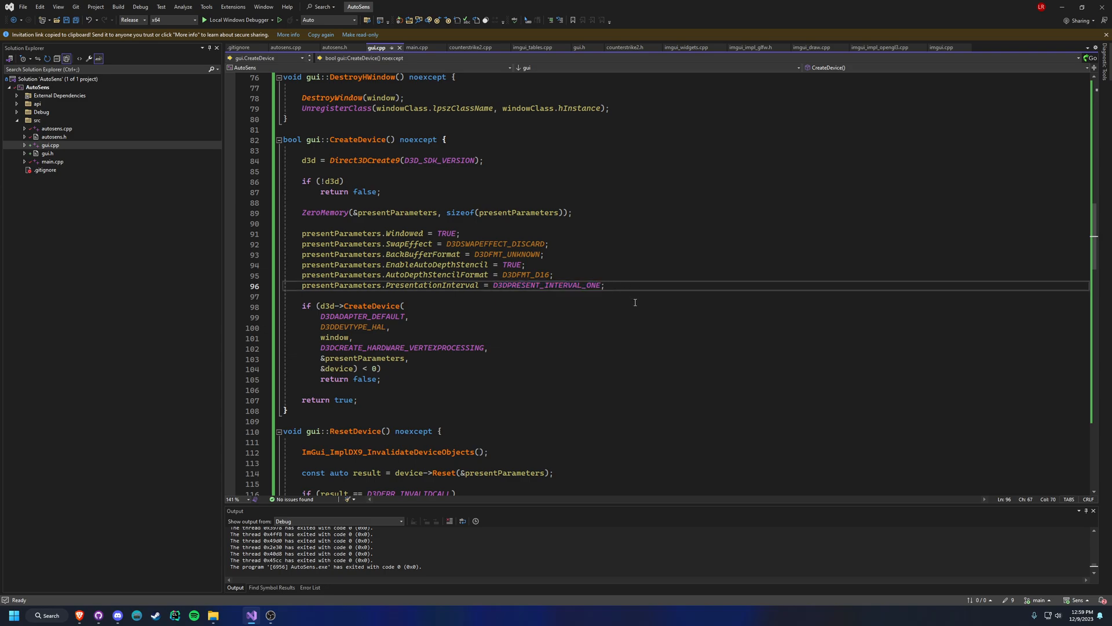
left_click(604, 285)
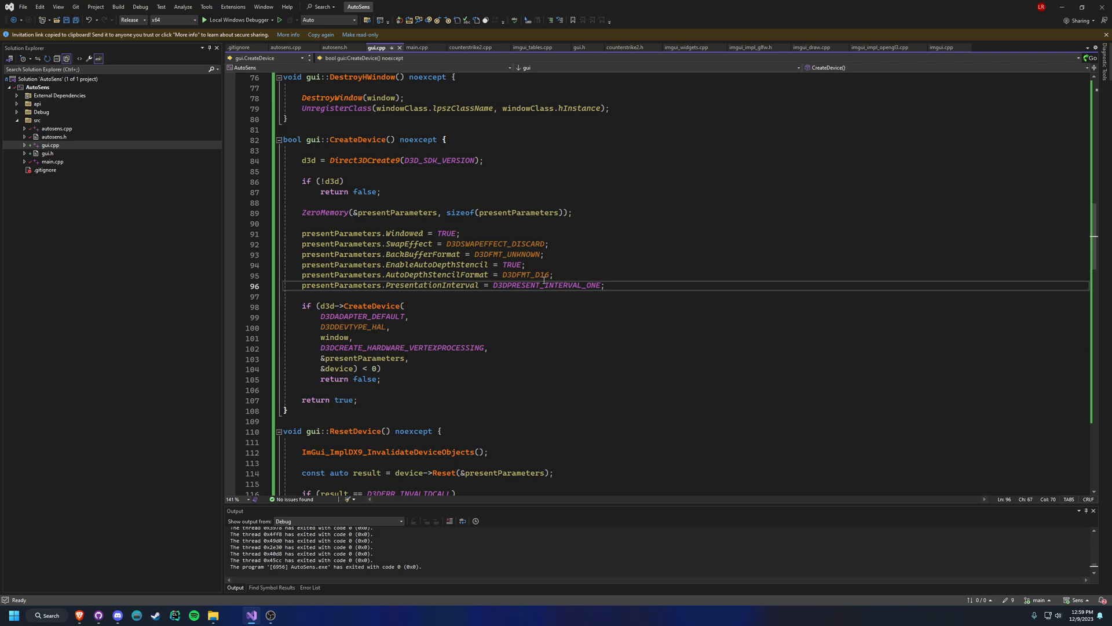
mouse_move(531, 274)
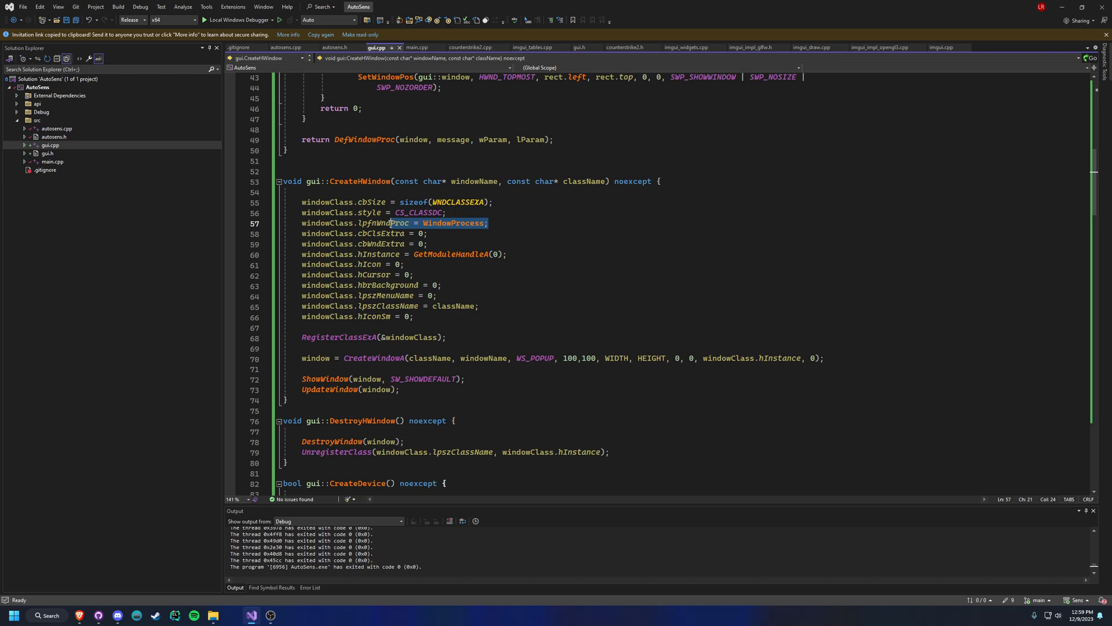
Change the WindowProcess declaration from LRESULT CALLBACK to long __stdcall.
left_click(173, 19)
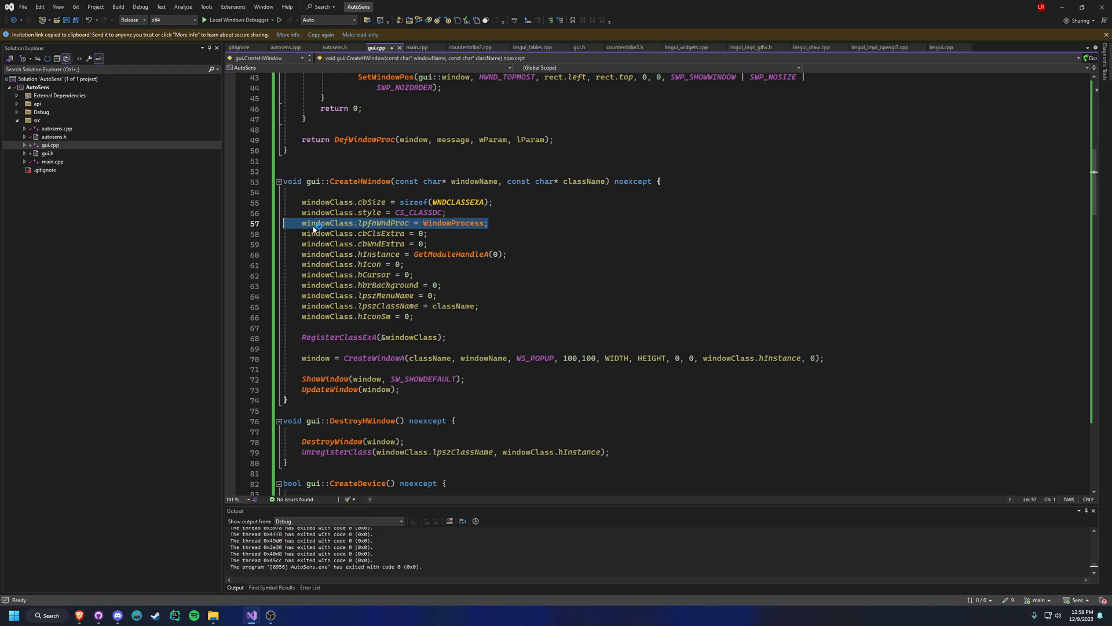
mouse_move(583, 218)
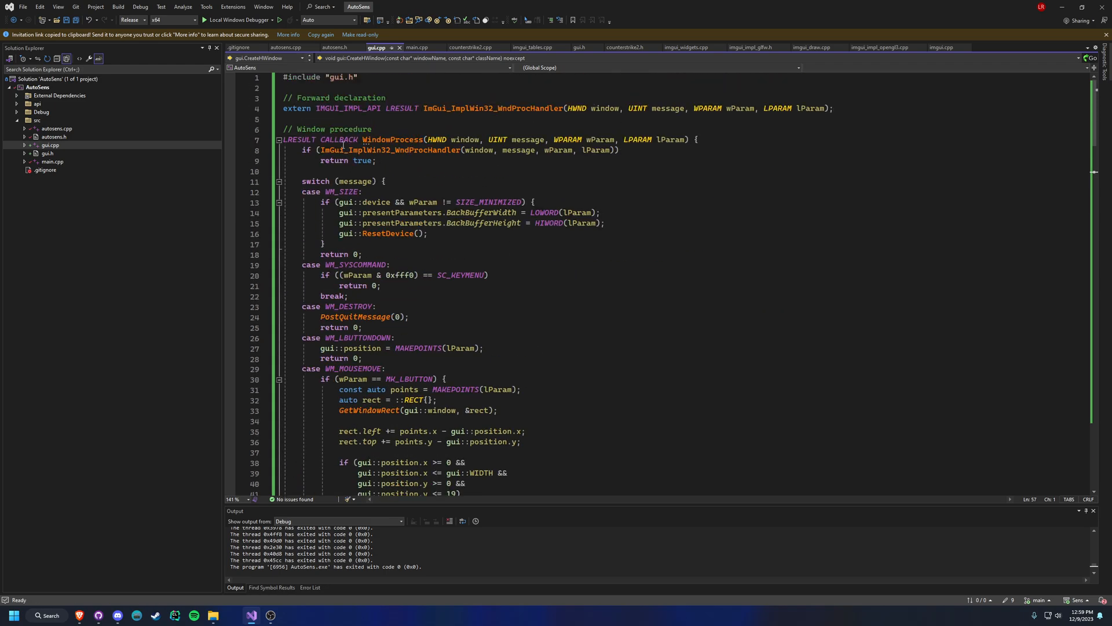
double_click(338, 139)
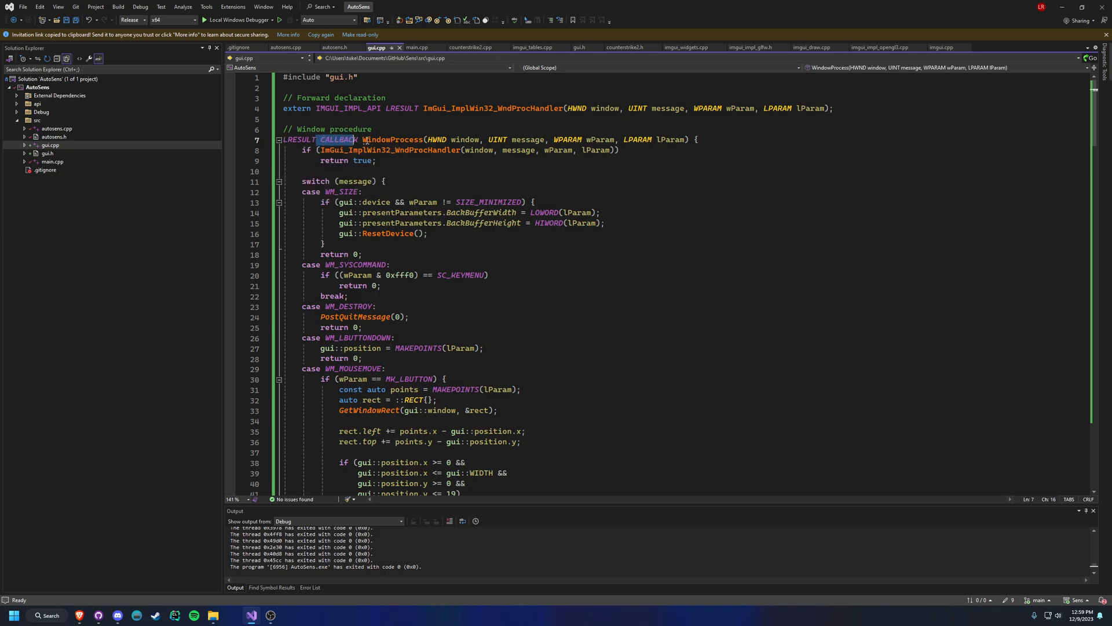
double_click(298, 139)
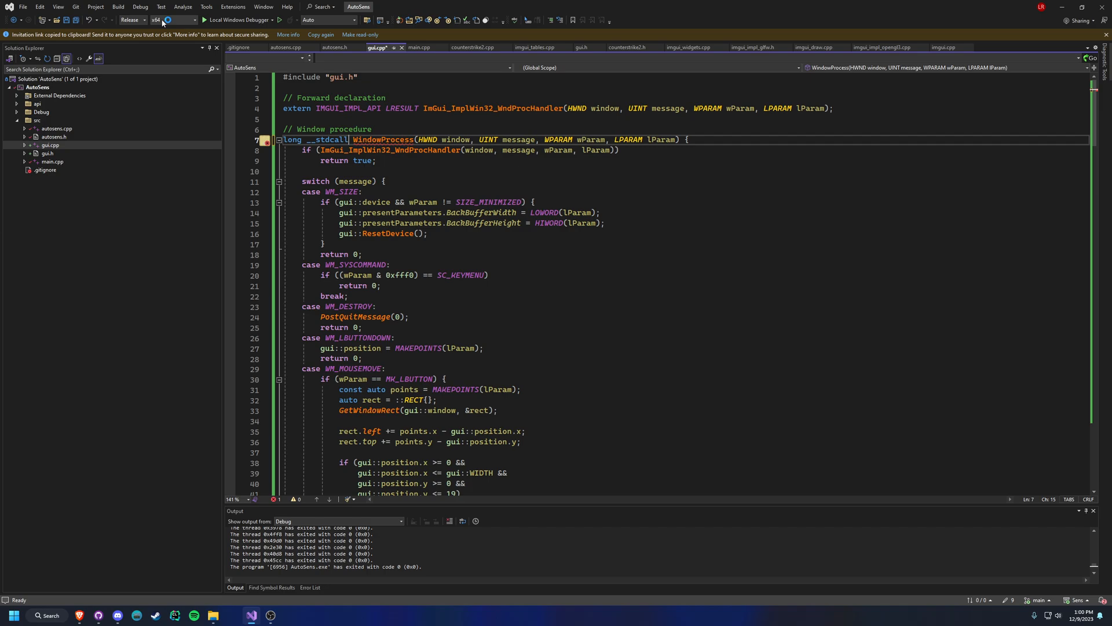
Check the lpfnWndProc error and keep the target platform set to x64.
scroll("down", 3)
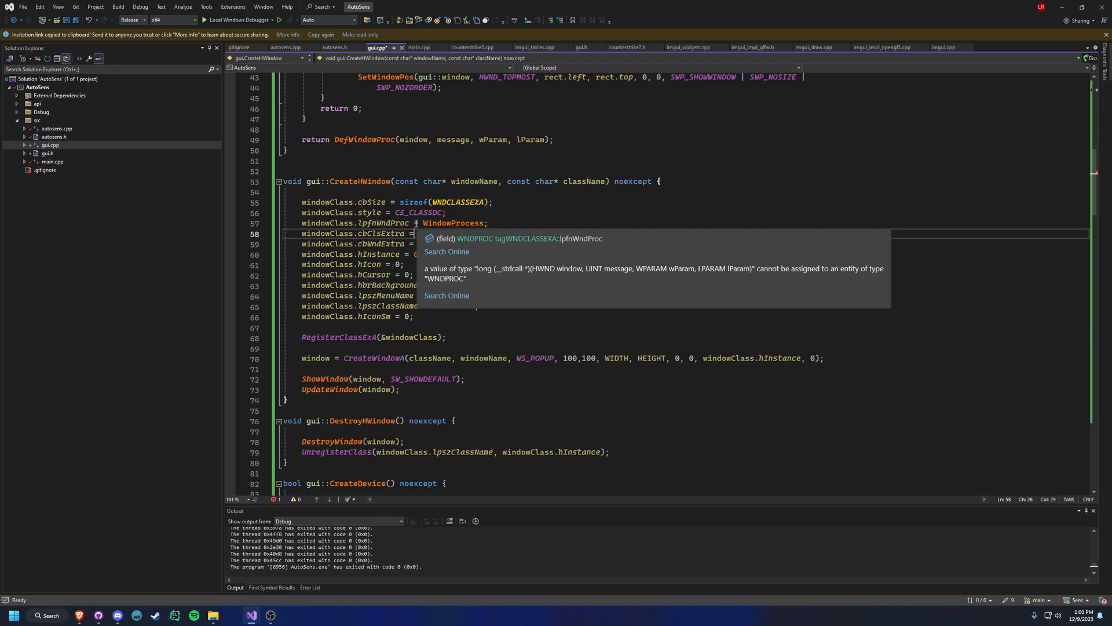
left_click(189, 19)
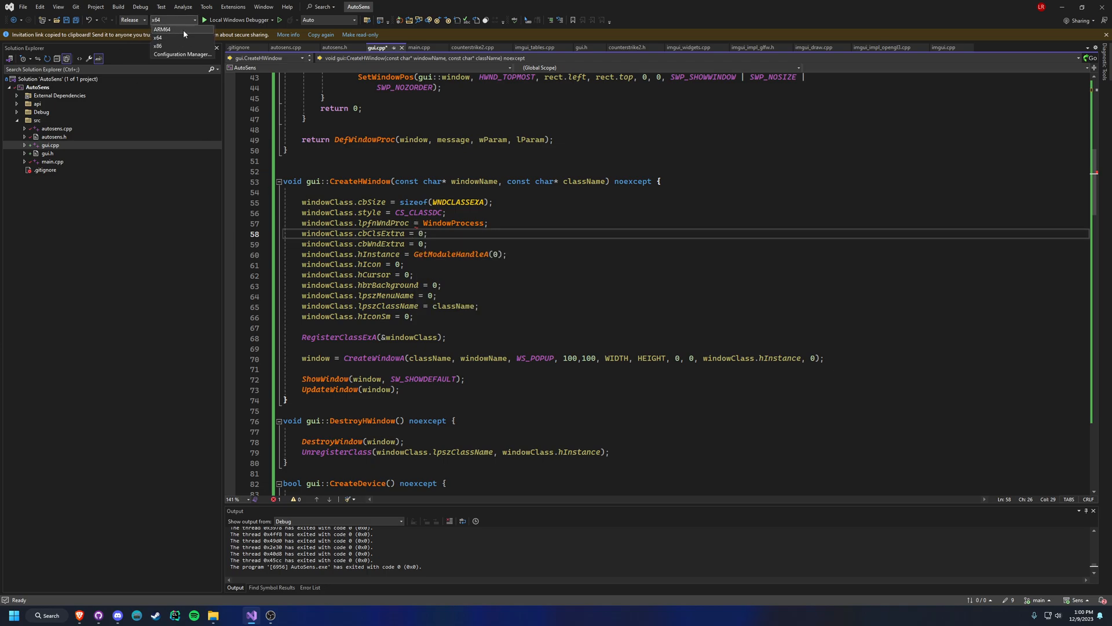
left_click(157, 46)
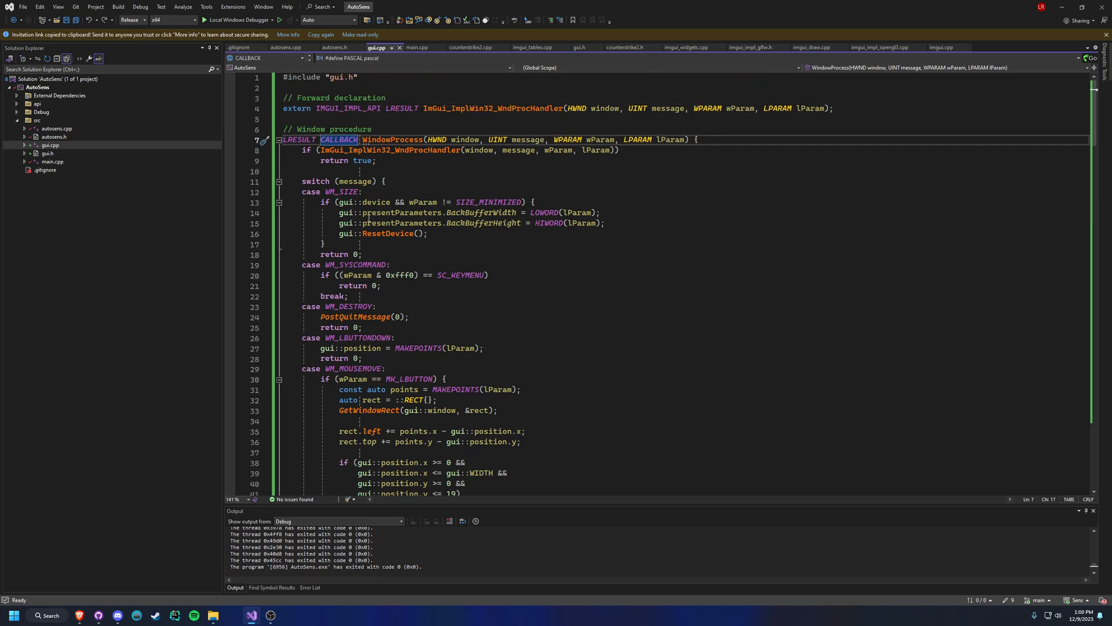
left_click(487, 182)
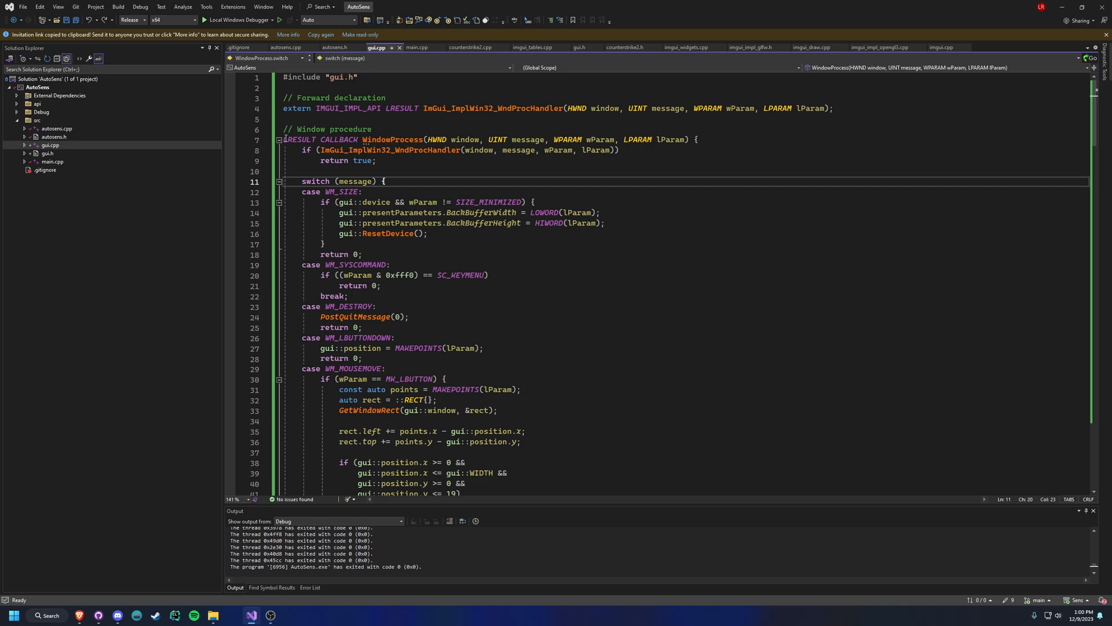
double_click(338, 139)
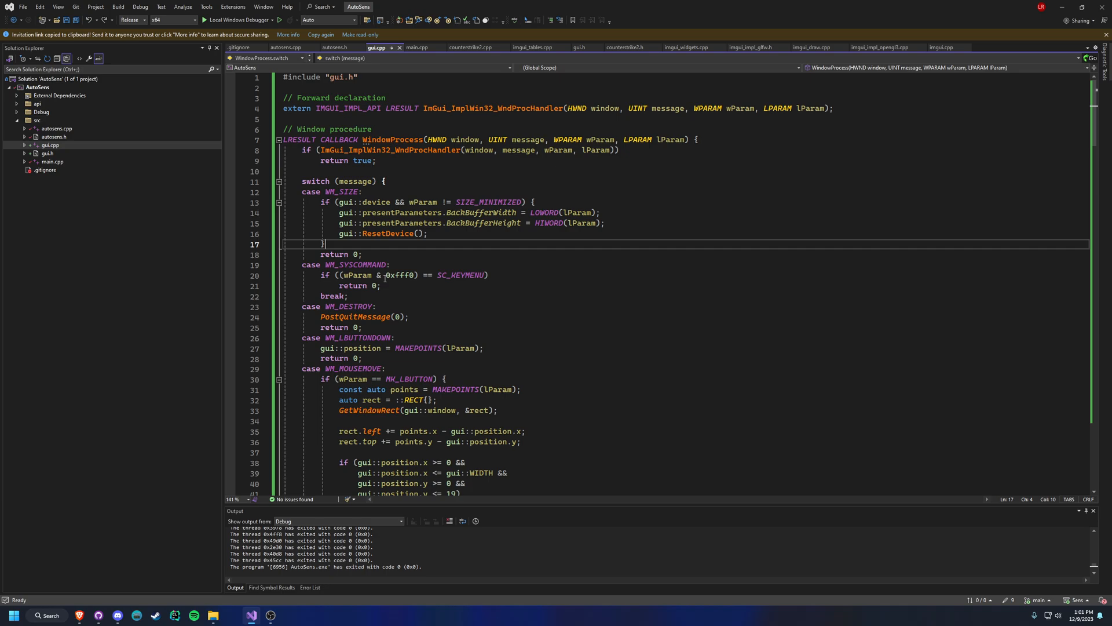
scroll("down", 3)
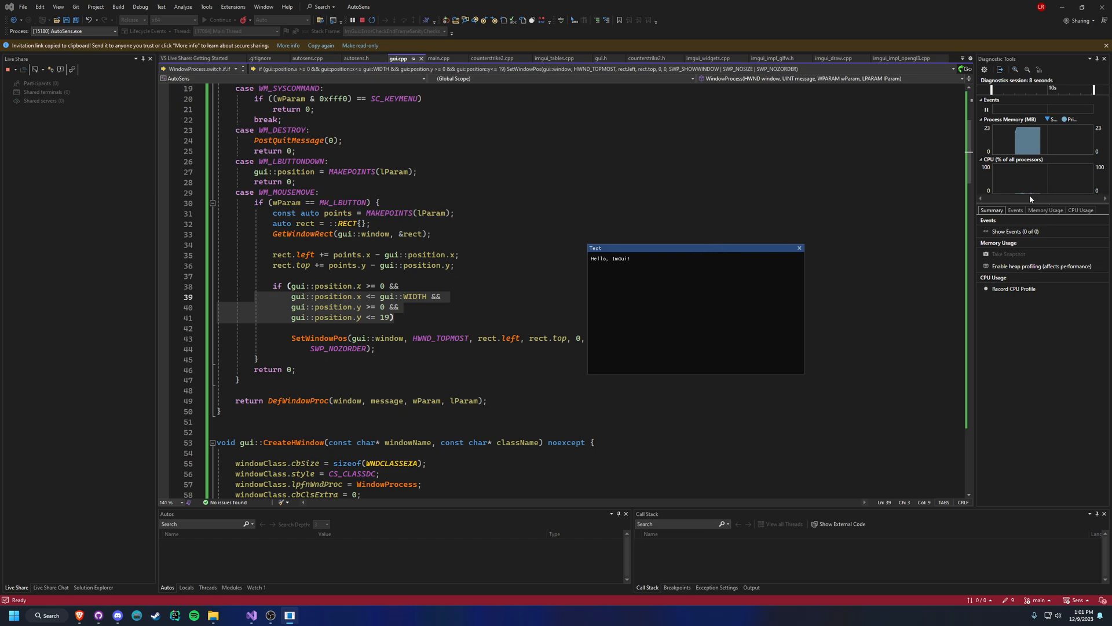
mouse_move(381, 306)
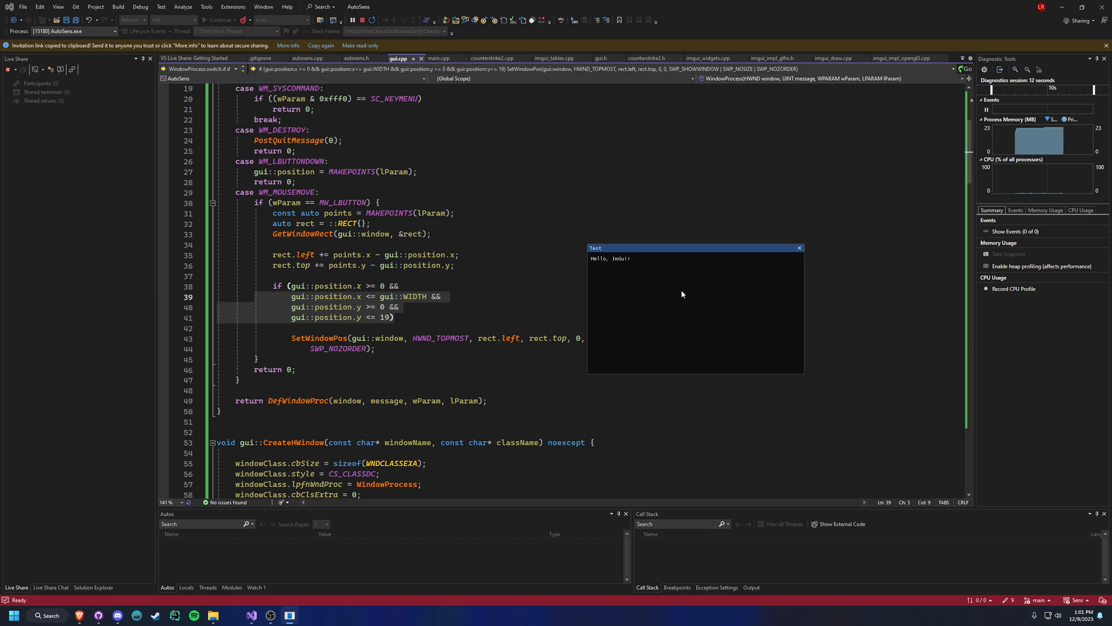
mouse_move(589, 242)
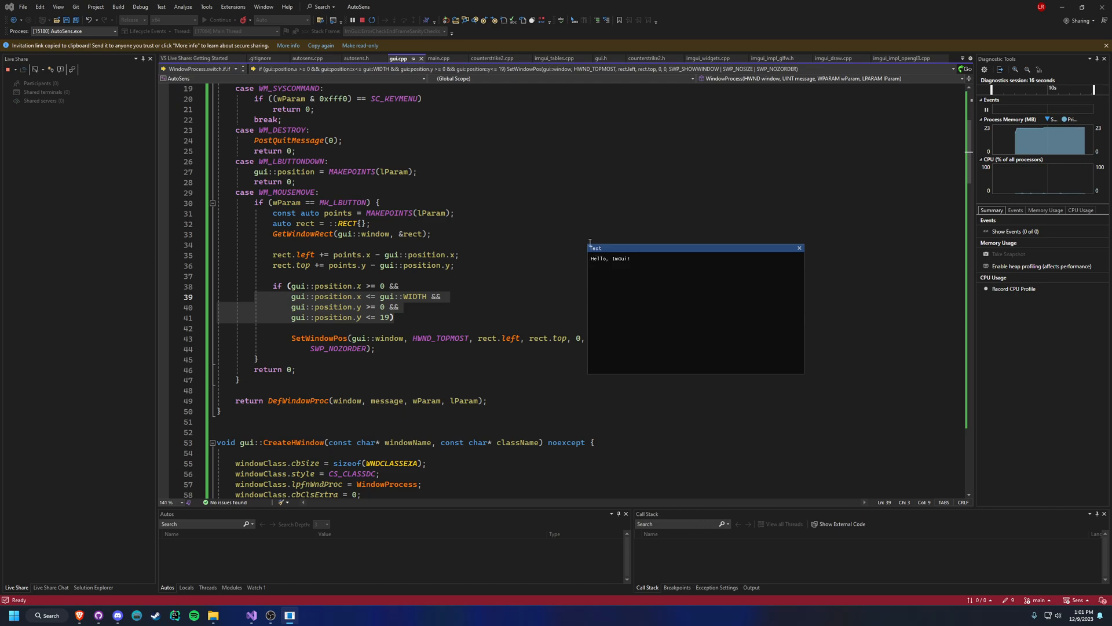
mouse_move(804, 255)
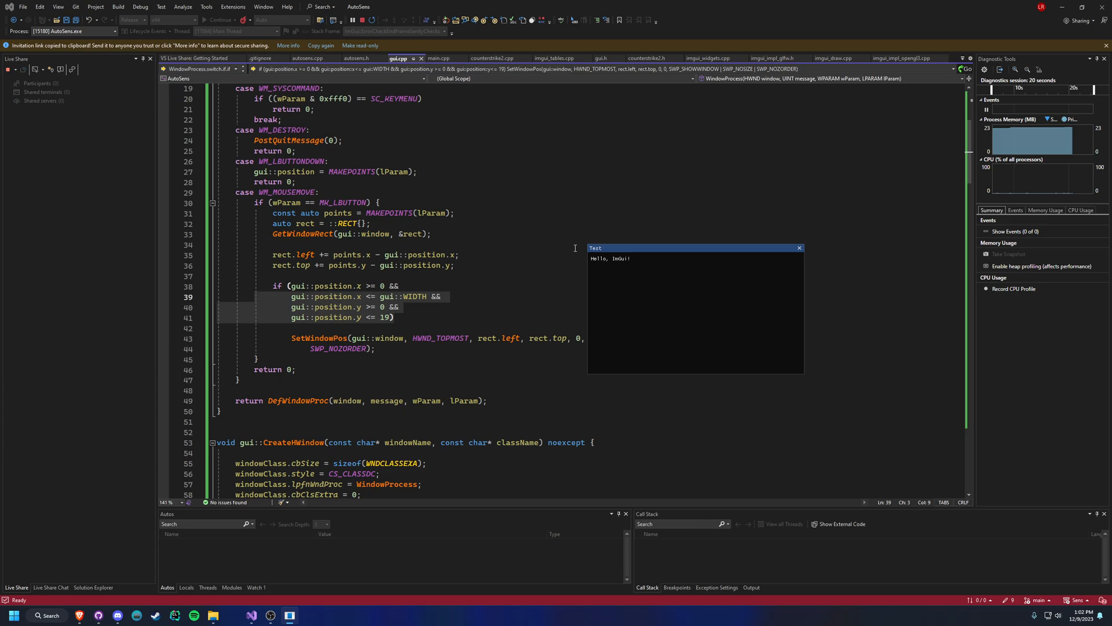
mouse_move(677, 330)
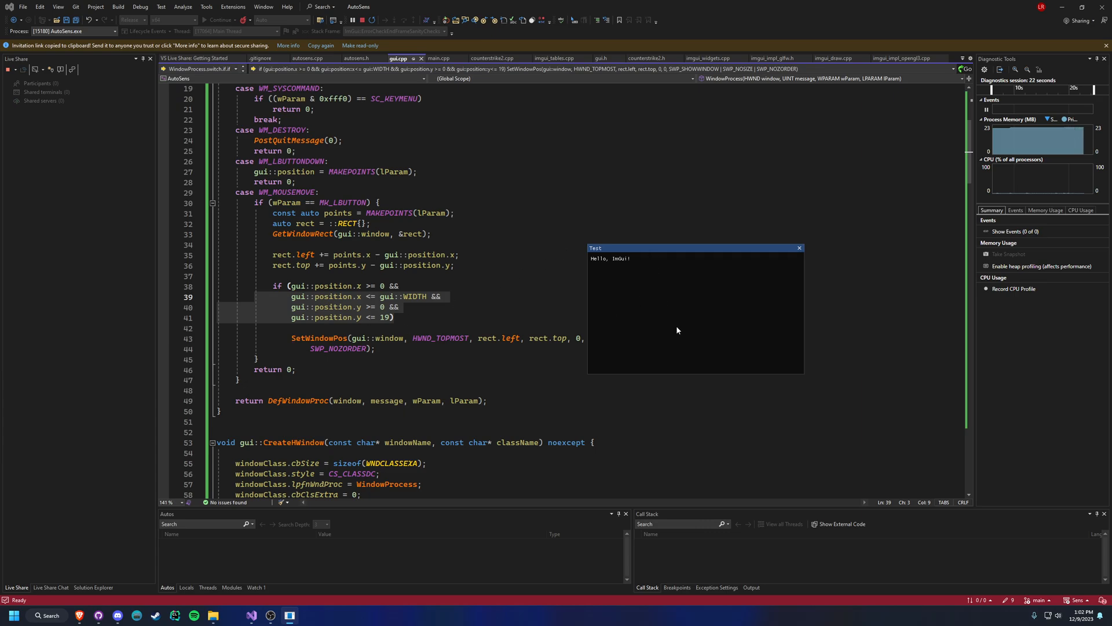
mouse_move(759, 350)
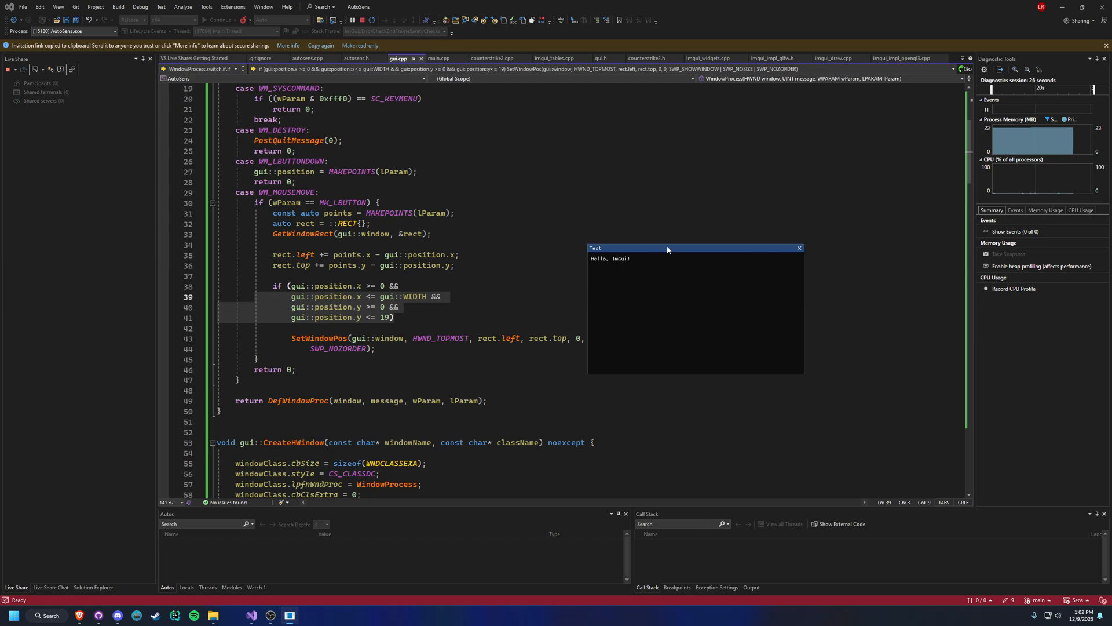
Drag the running ImGui 'Test' window by its title bar to many positions across the screen.
left_click_drag(667, 248, 638, 327)
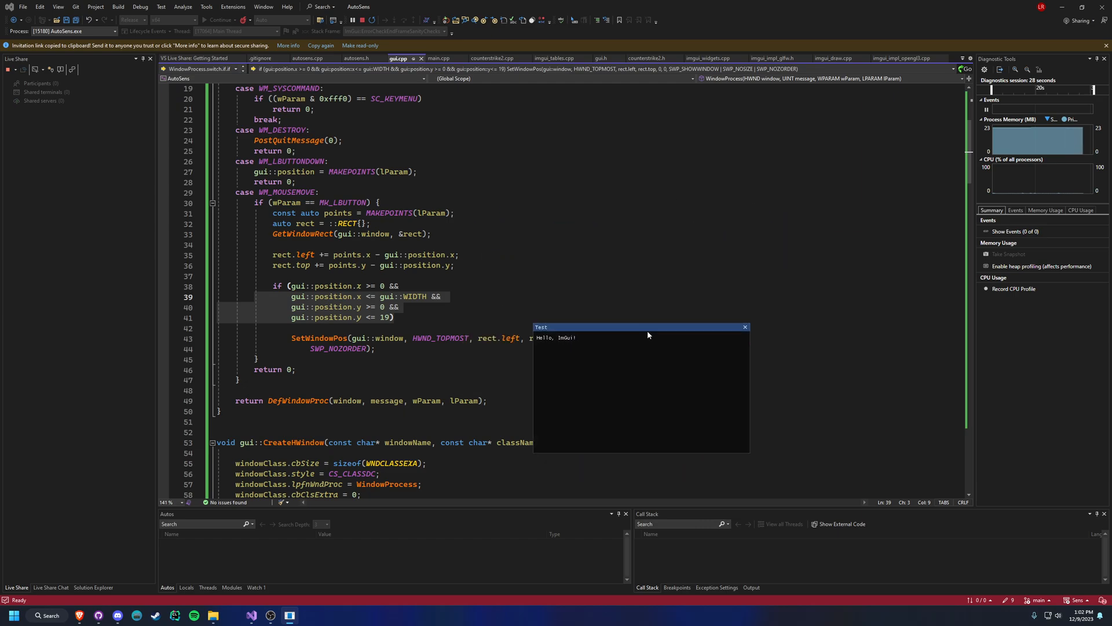
left_click_drag(638, 327, 610, 260)
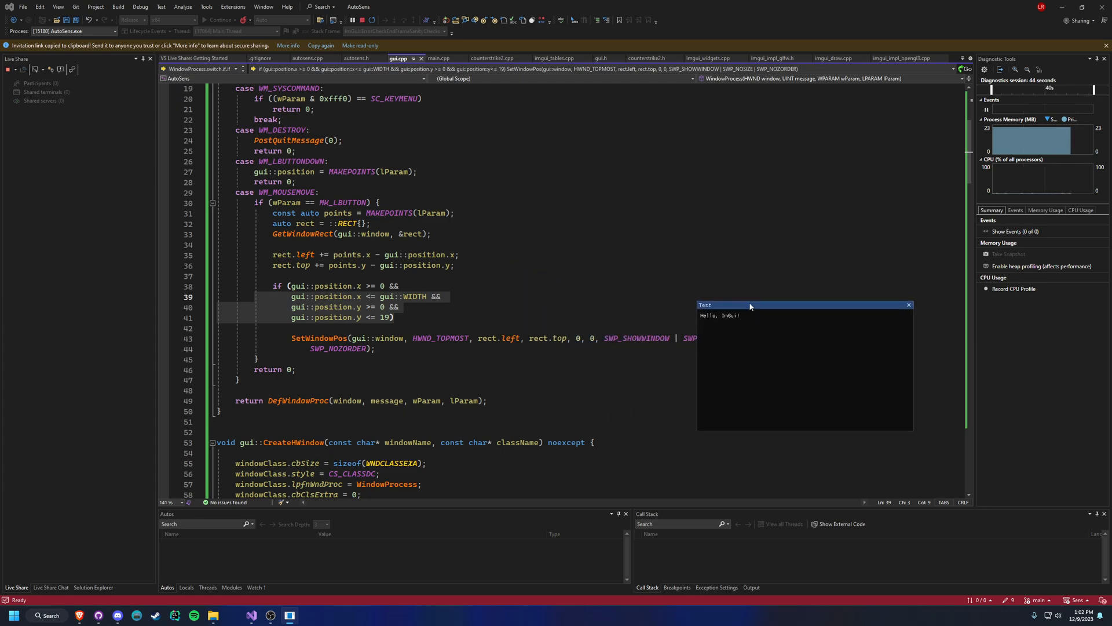
left_click_drag(750, 306, 514, 234)
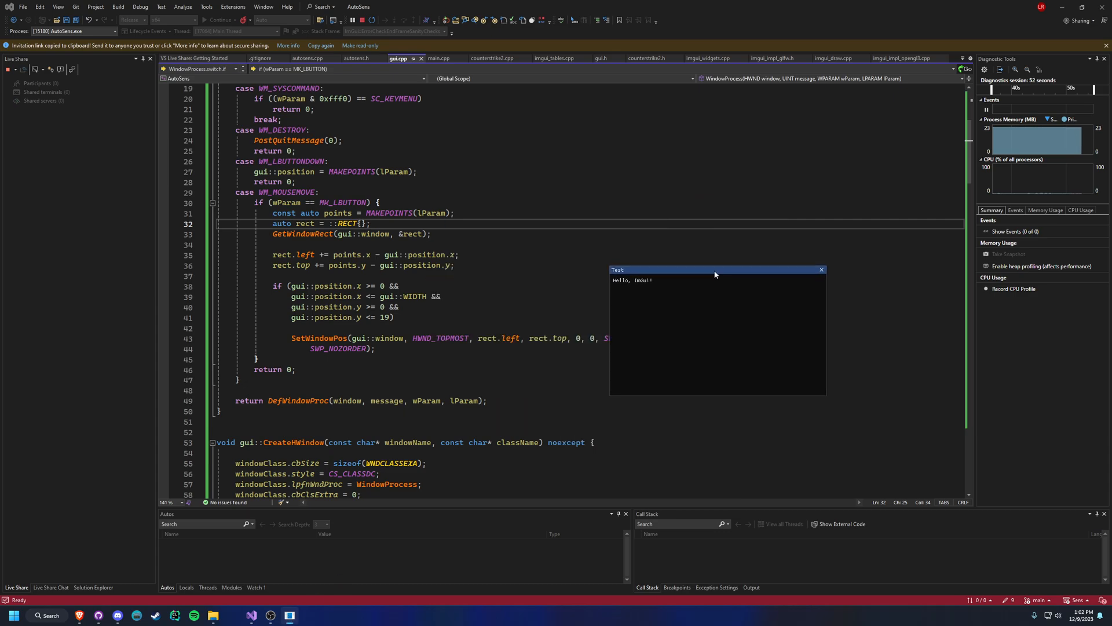
left_click_drag(715, 270, 711, 270)
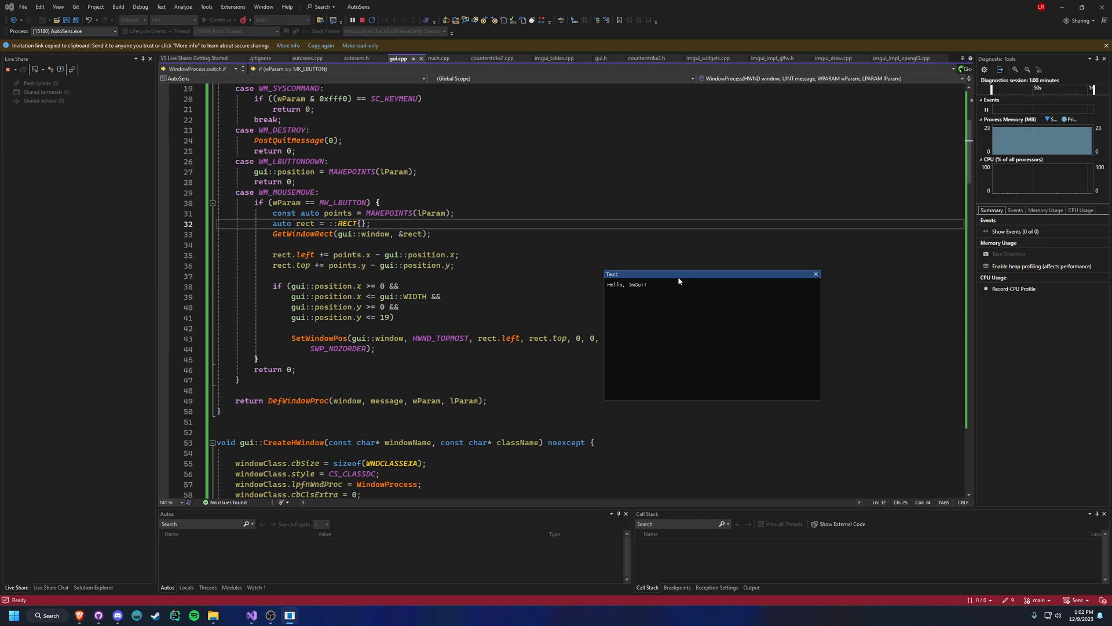
left_click_drag(678, 274, 742, 291)
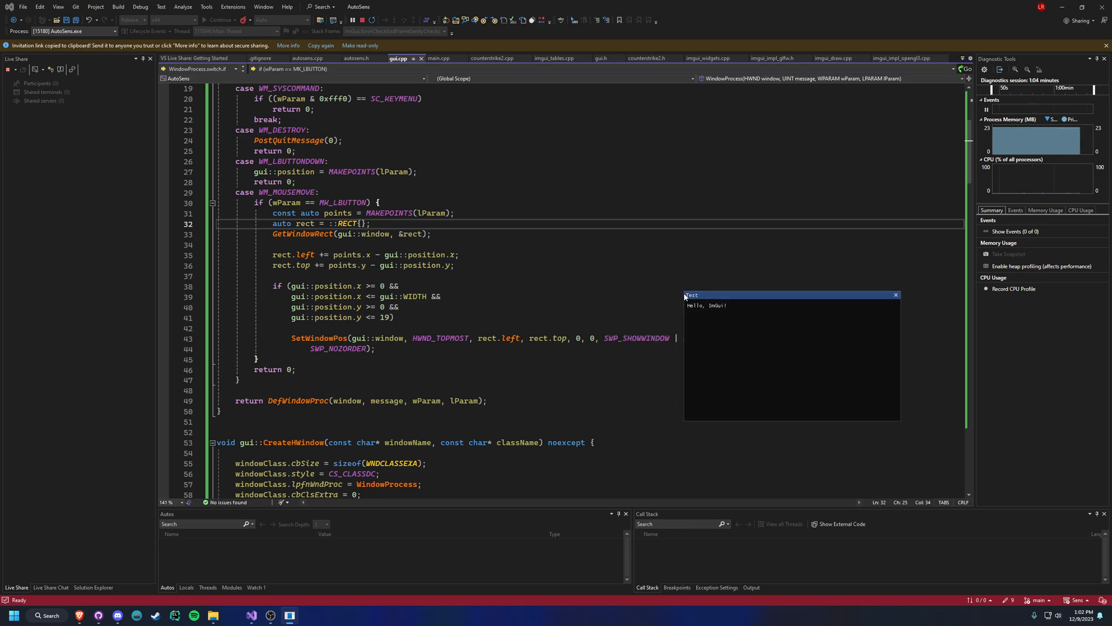
left_click_drag(791, 294, 557, 282)
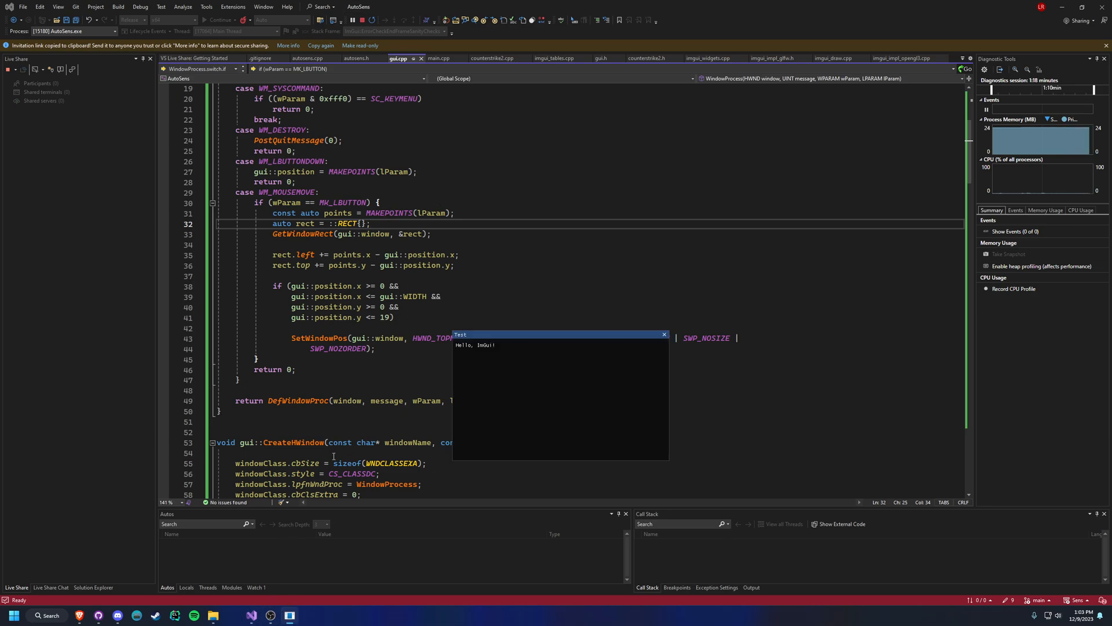
left_click_drag(561, 333, 598, 261)
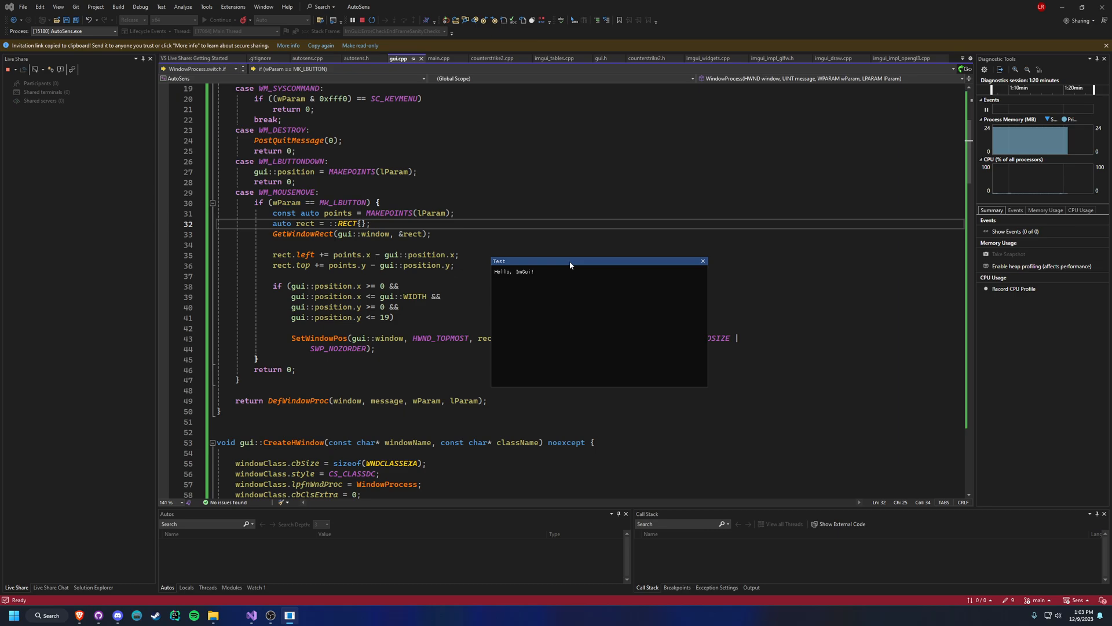
left_click_drag(598, 261, 641, 270)
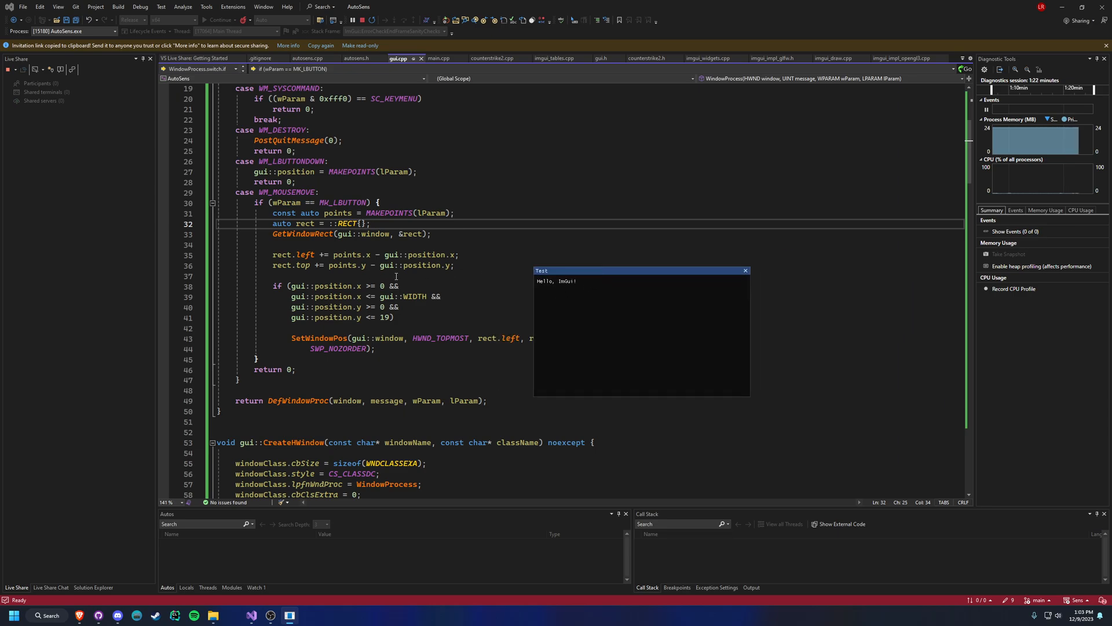
left_click_drag(639, 270, 635, 281)
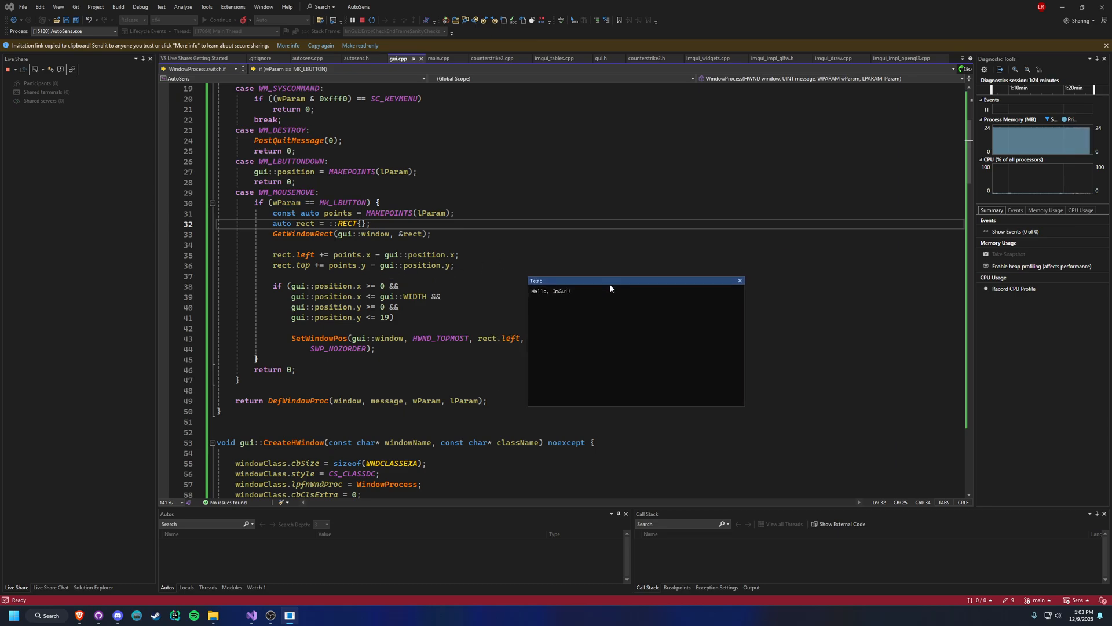
left_click_drag(610, 281, 639, 288)
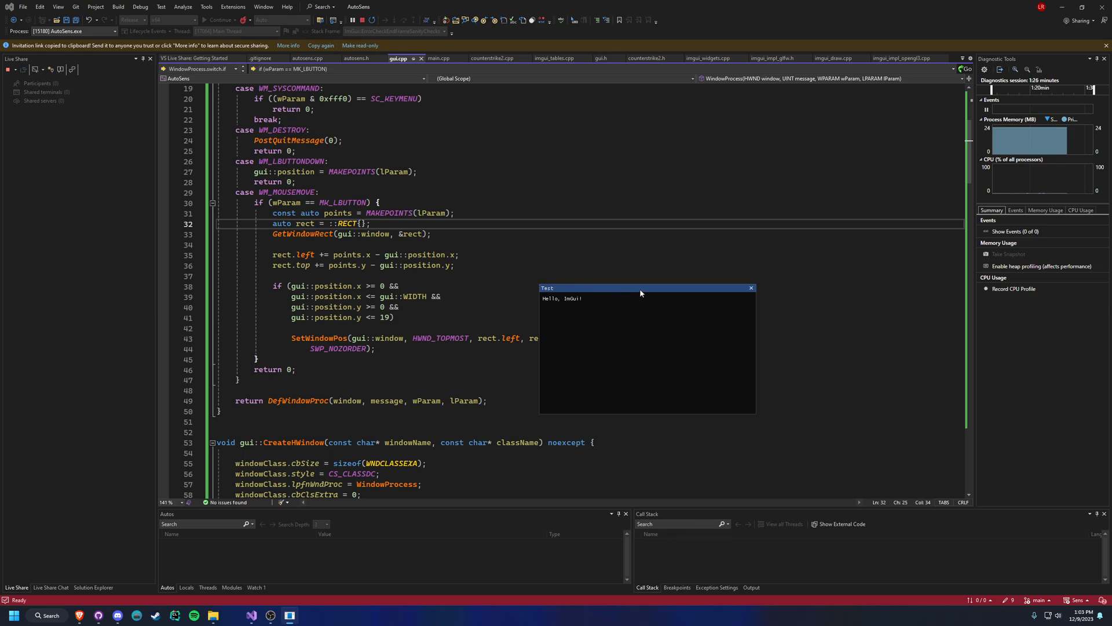
left_click_drag(641, 288, 826, 334)
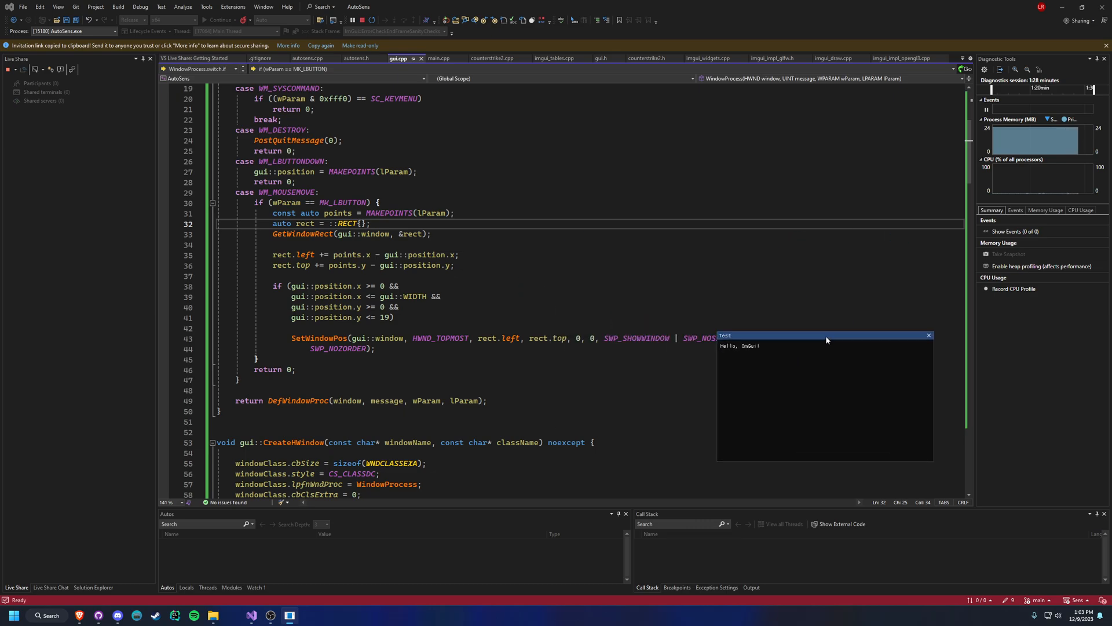
left_click_drag(822, 335, 700, 213)
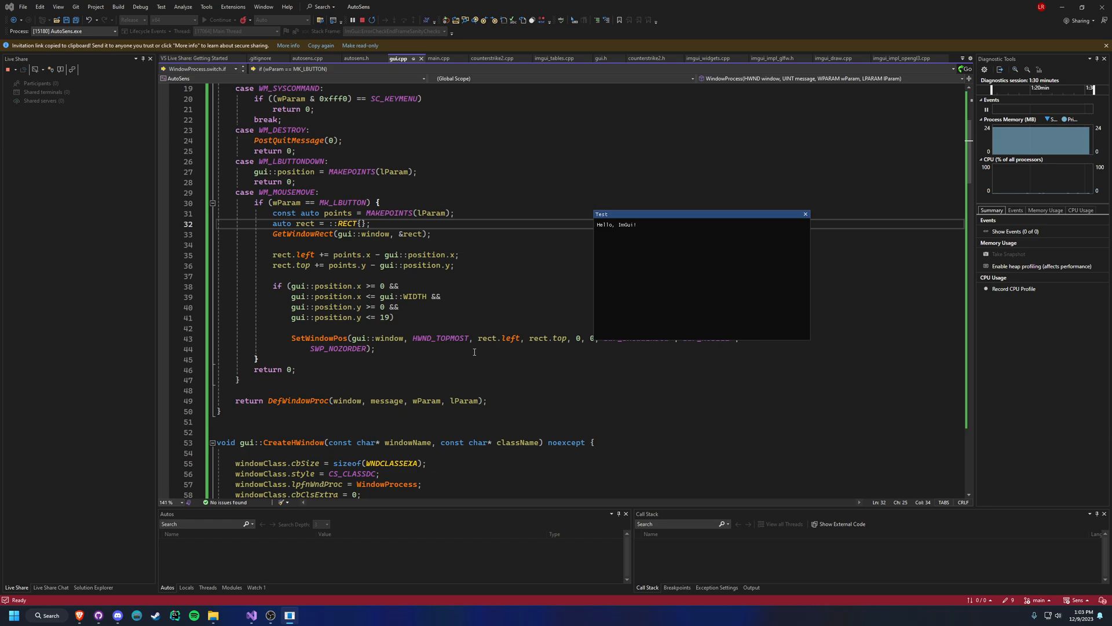
left_click_drag(698, 213, 758, 304)
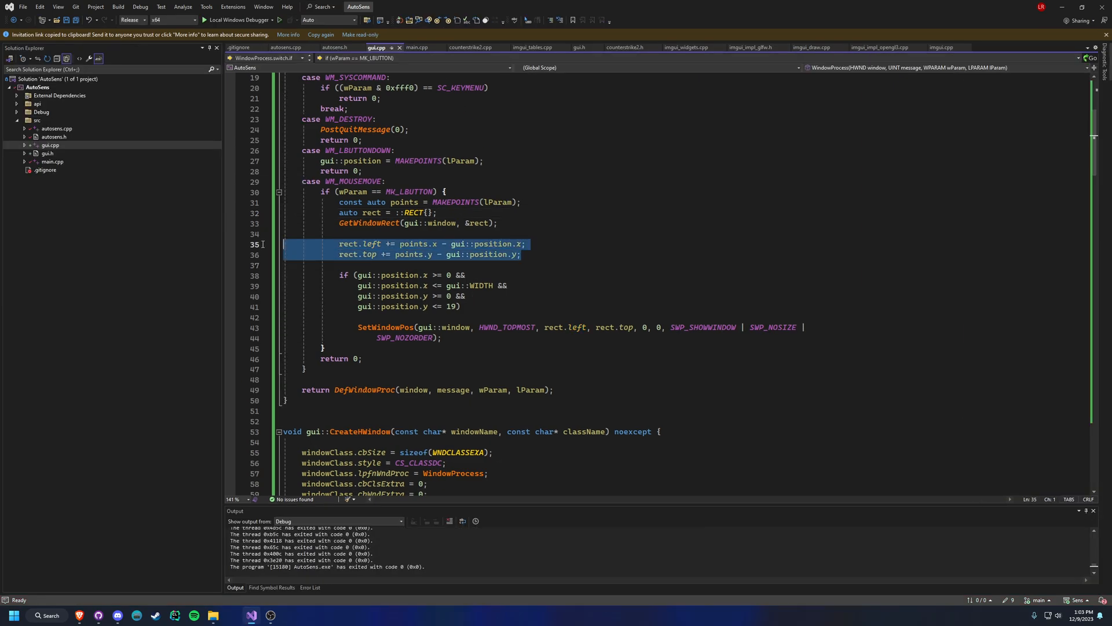
scroll("down", 3)
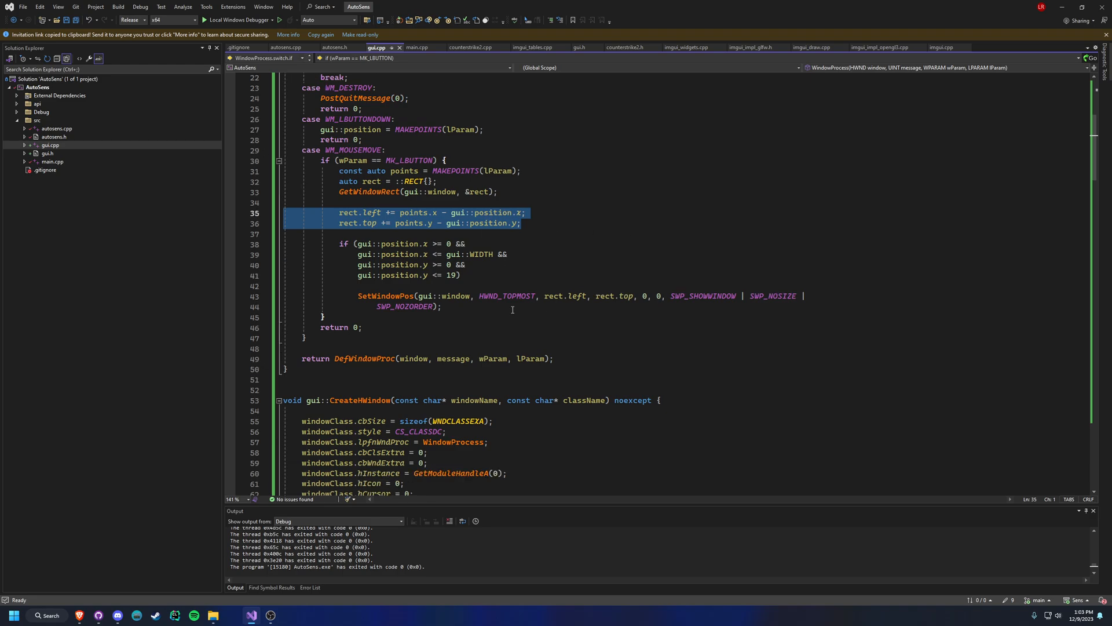
scroll("down", 3)
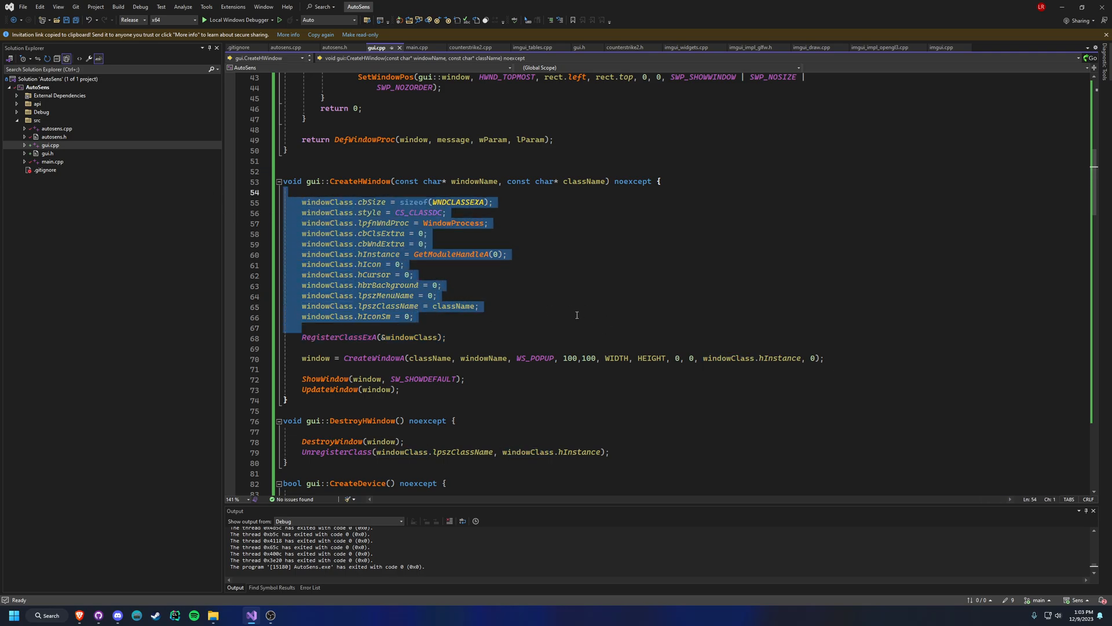
left_click(318, 243)
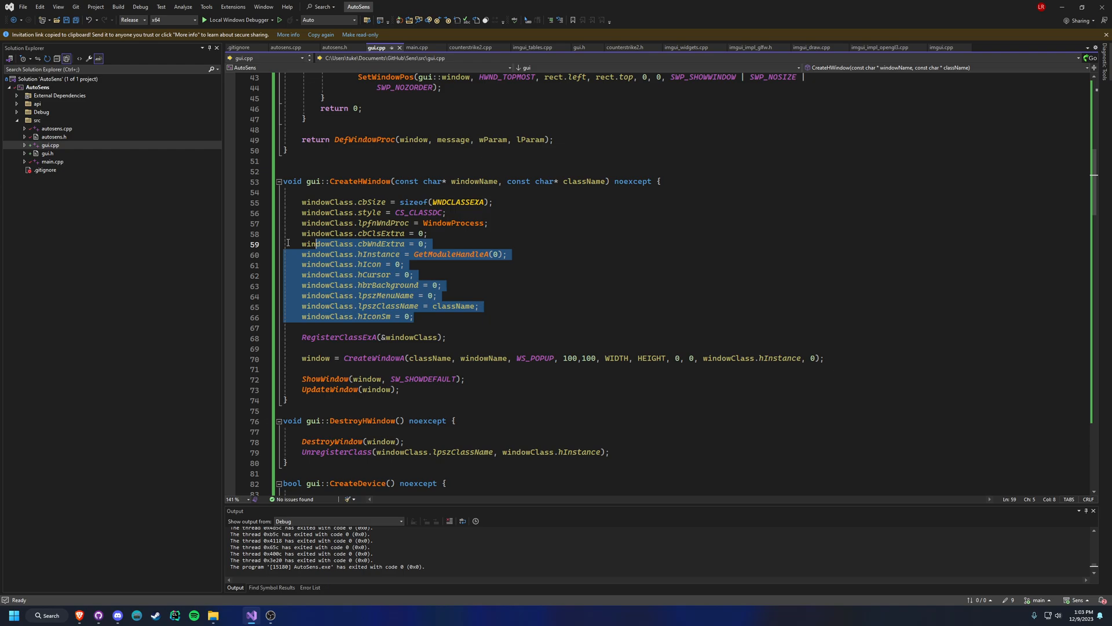
scroll("down", 3)
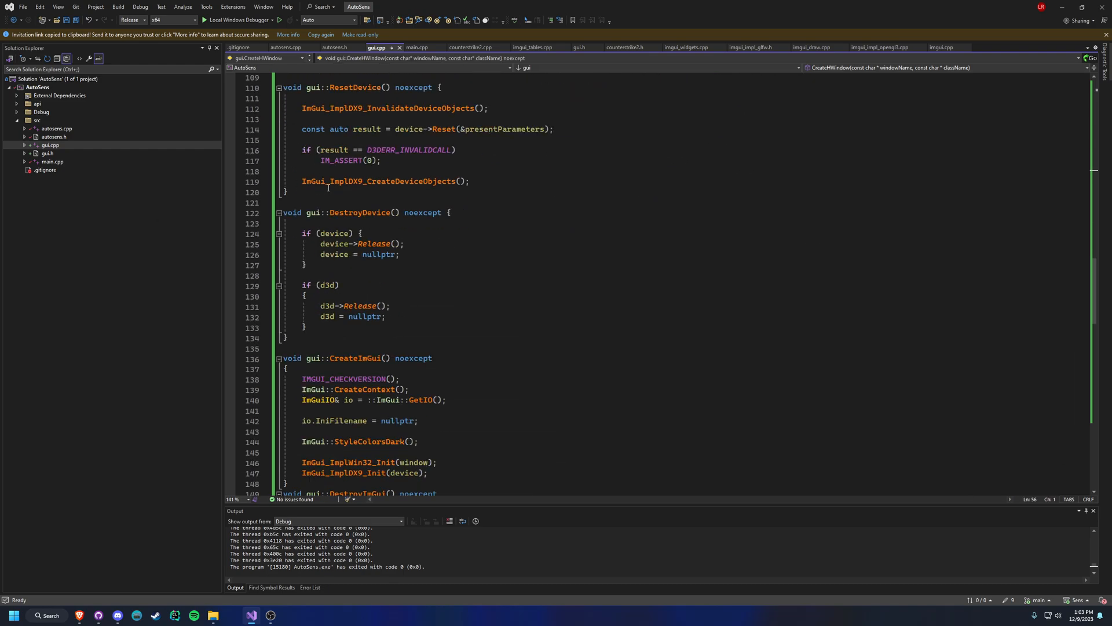
scroll("down", 3)
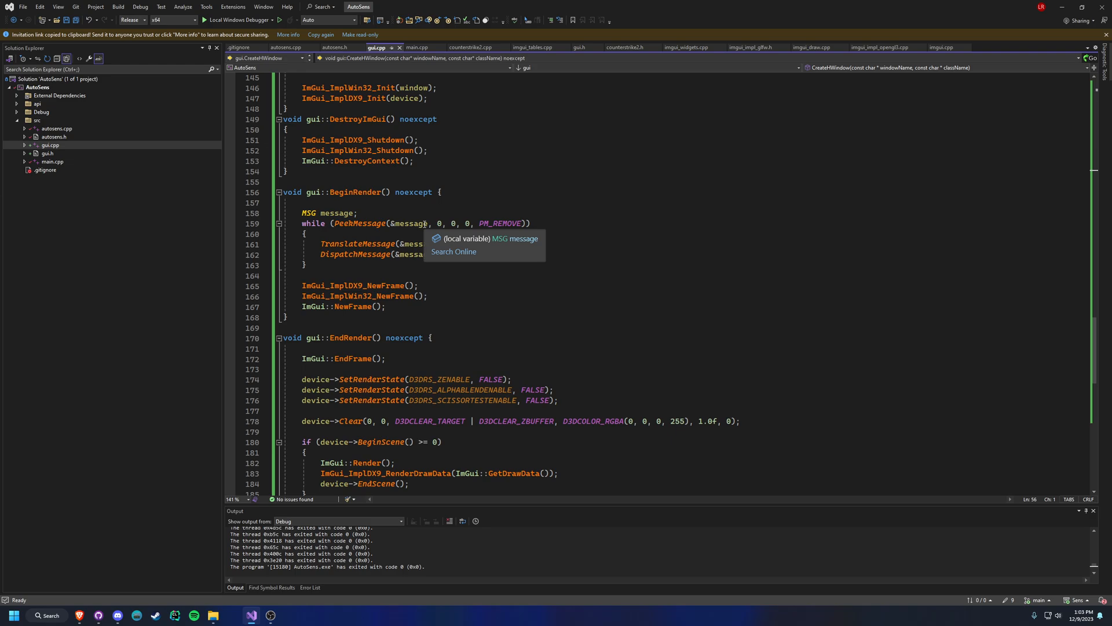
mouse_move(416, 235)
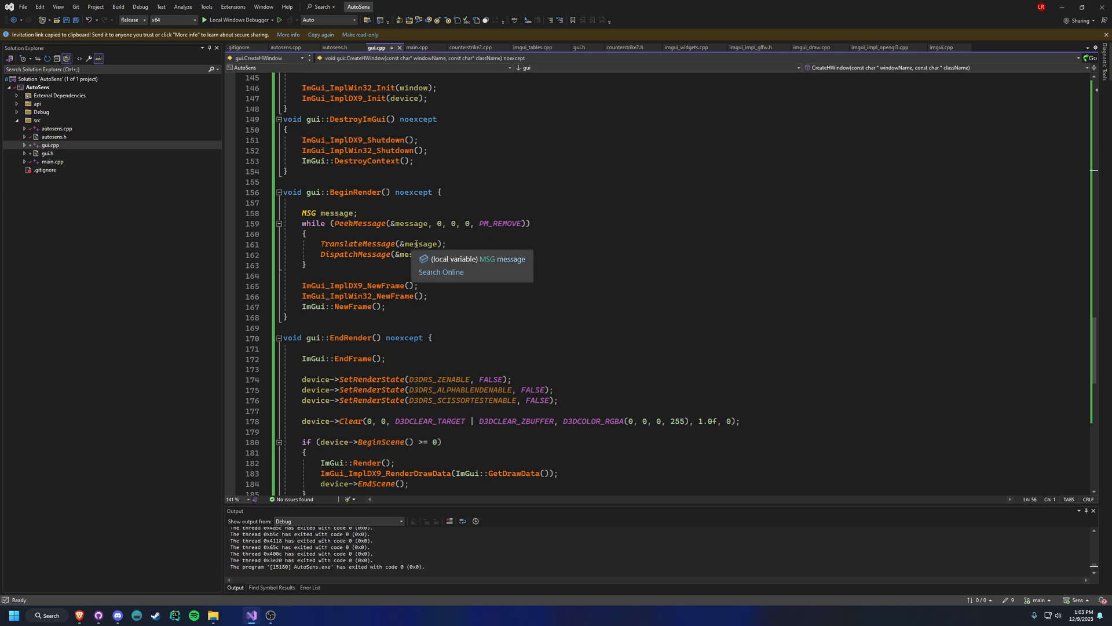
mouse_move(401, 277)
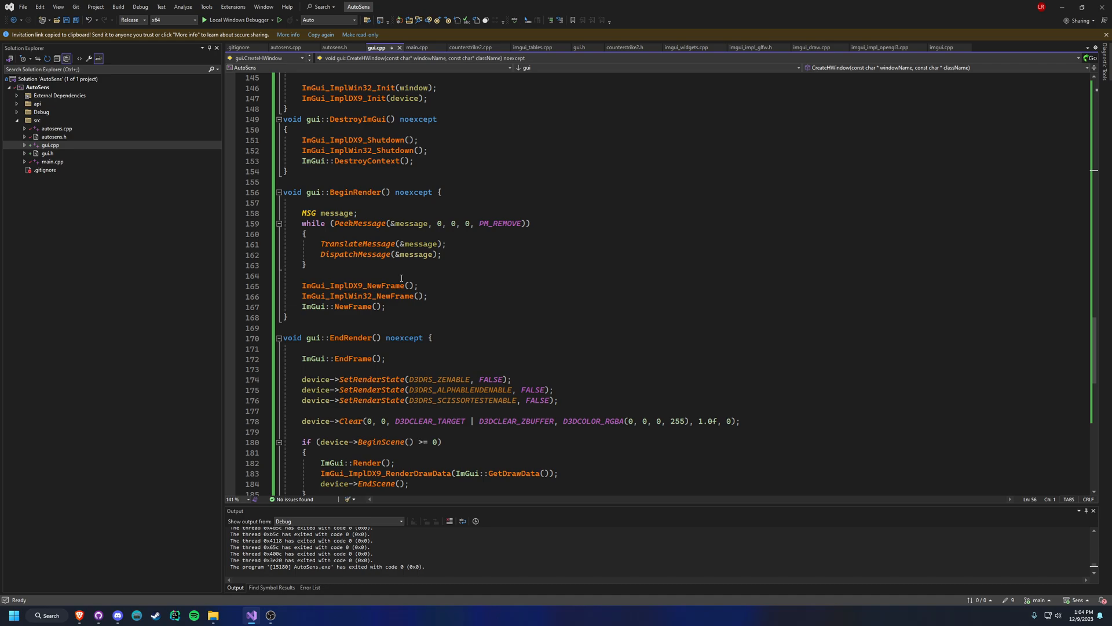
mouse_move(397, 208)
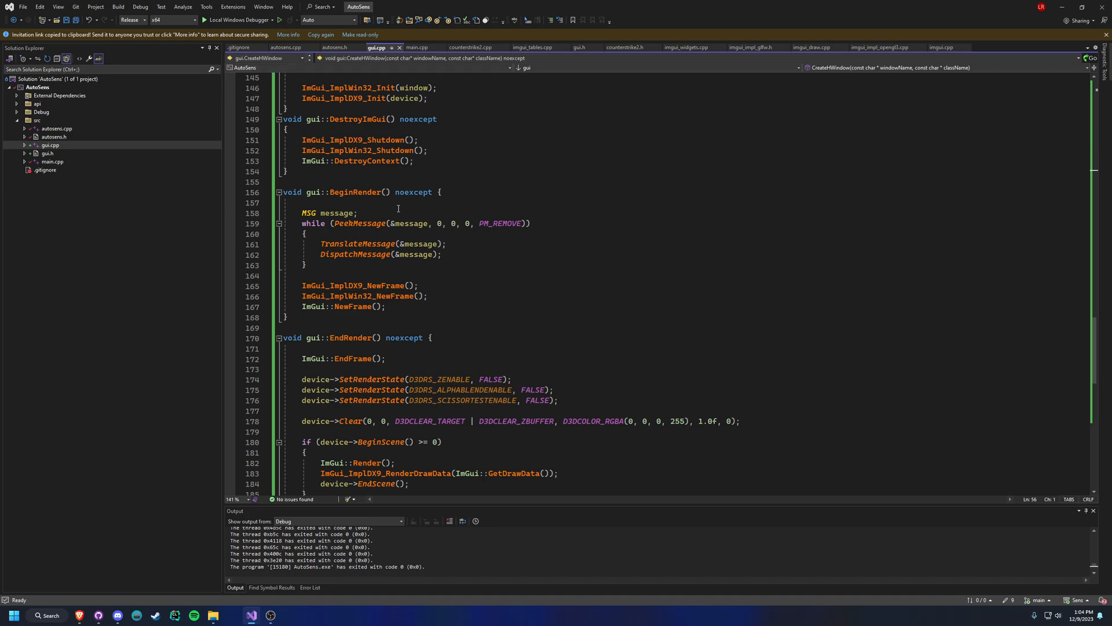
mouse_move(385, 234)
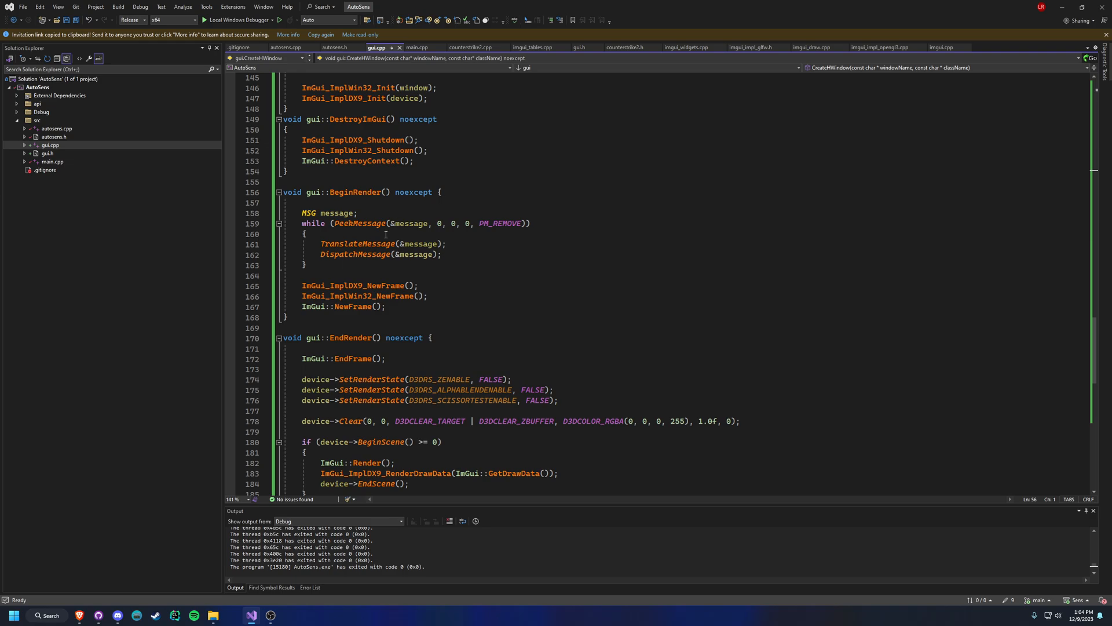
mouse_move(357, 254)
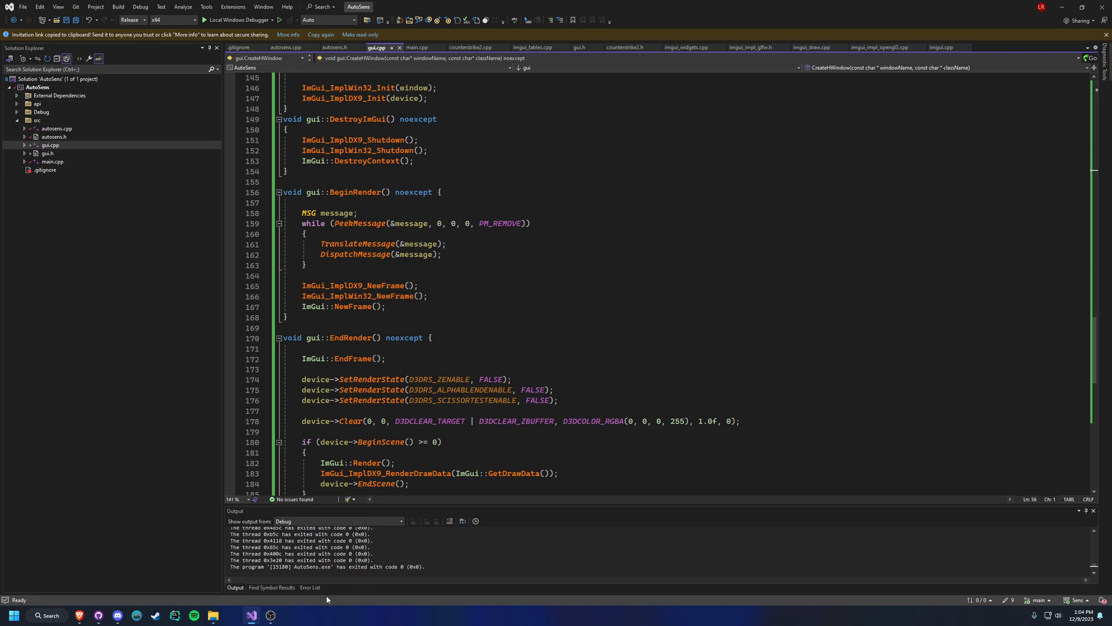
scroll("up", 3)
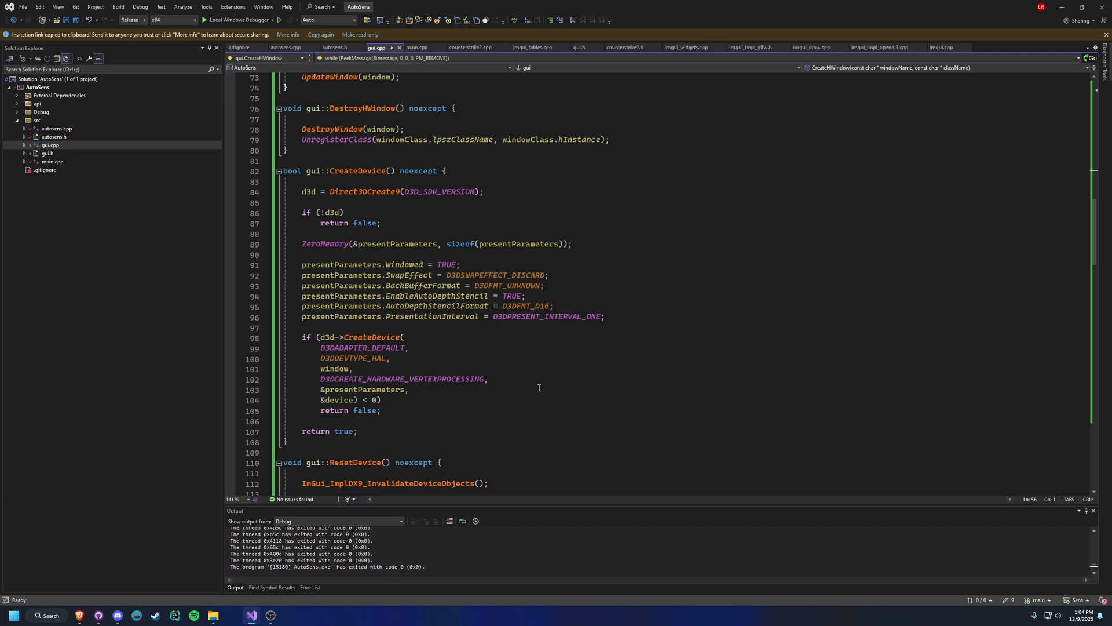
Start Local Windows Debugger to build and run AutoSens in x64 Release.
scroll("down", 3)
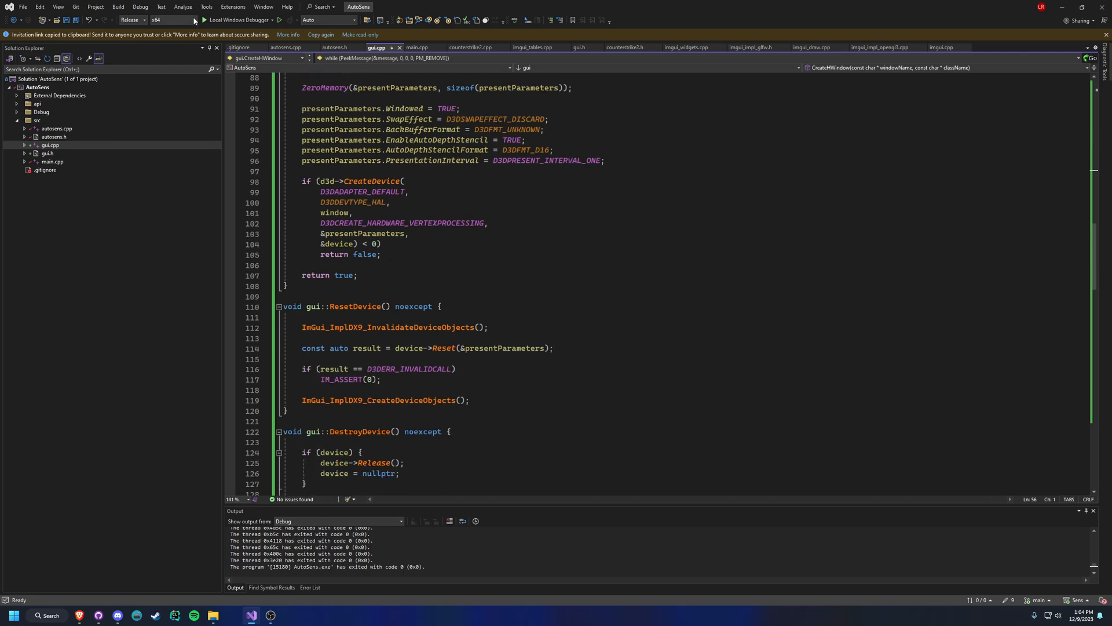
left_click(205, 20)
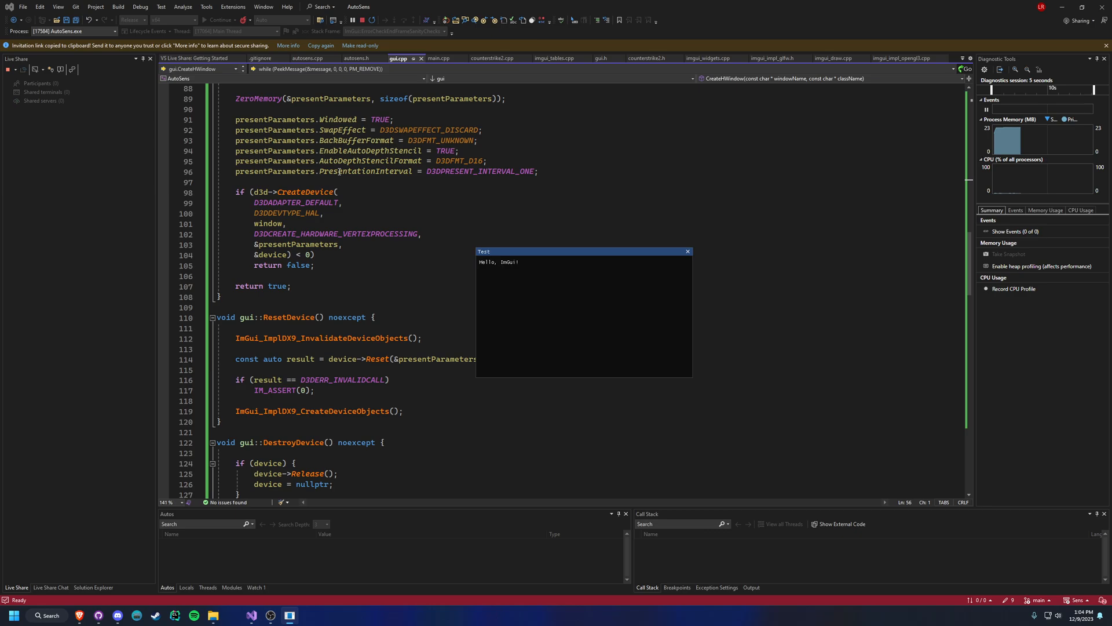
mouse_move(359, 20)
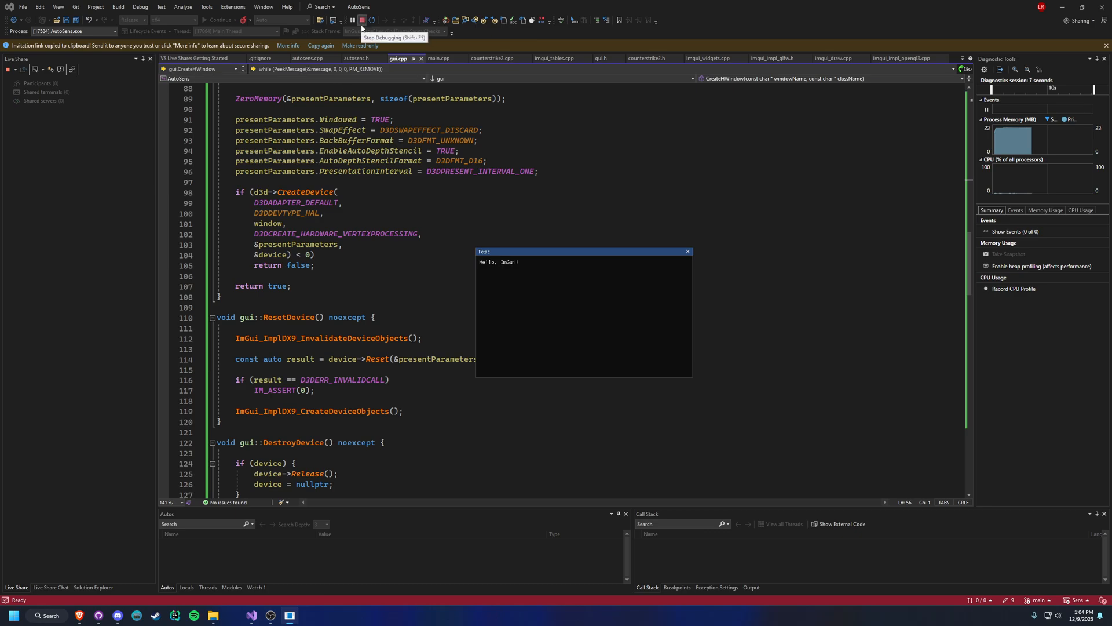